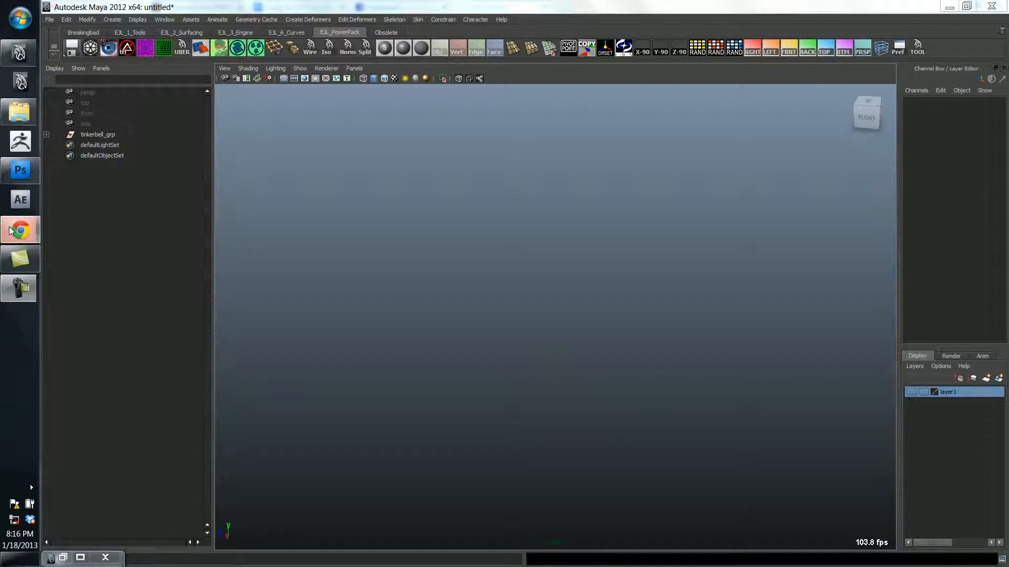
- Switch to Chrome and scroll the eric3d.com page down to the cowboy character render
left_click(20, 230)
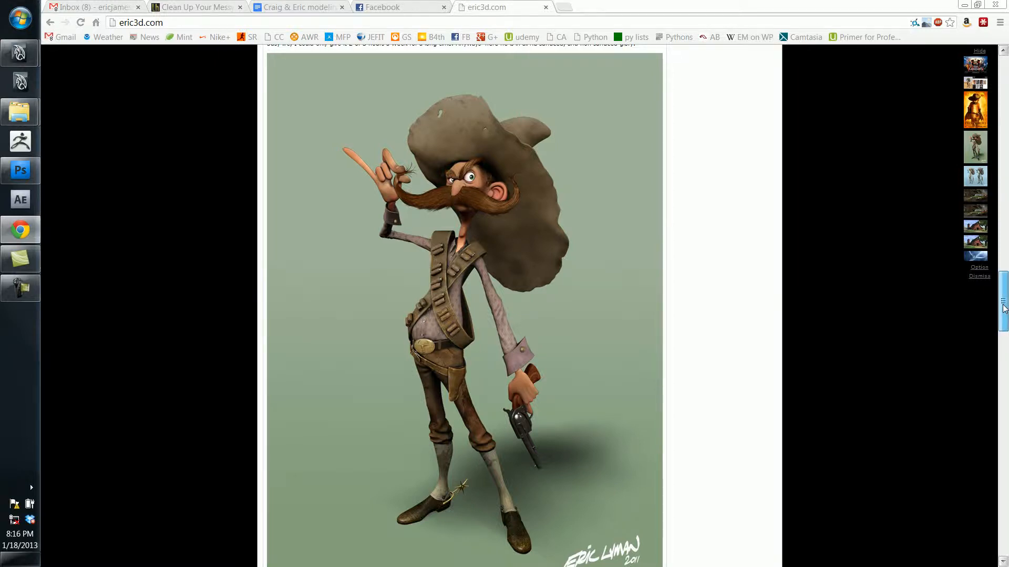
scroll("down", 3)
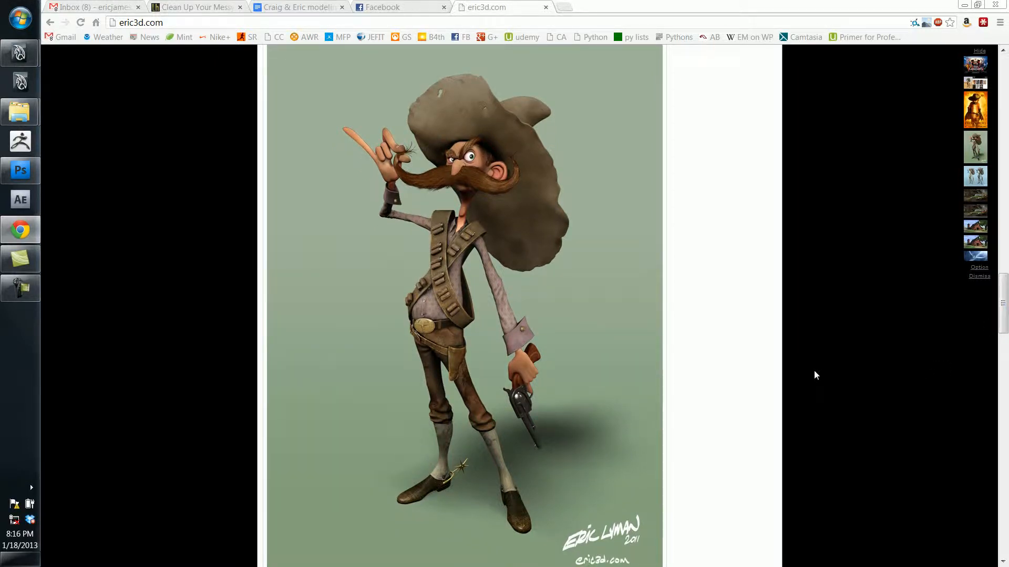
mouse_move(84, 122)
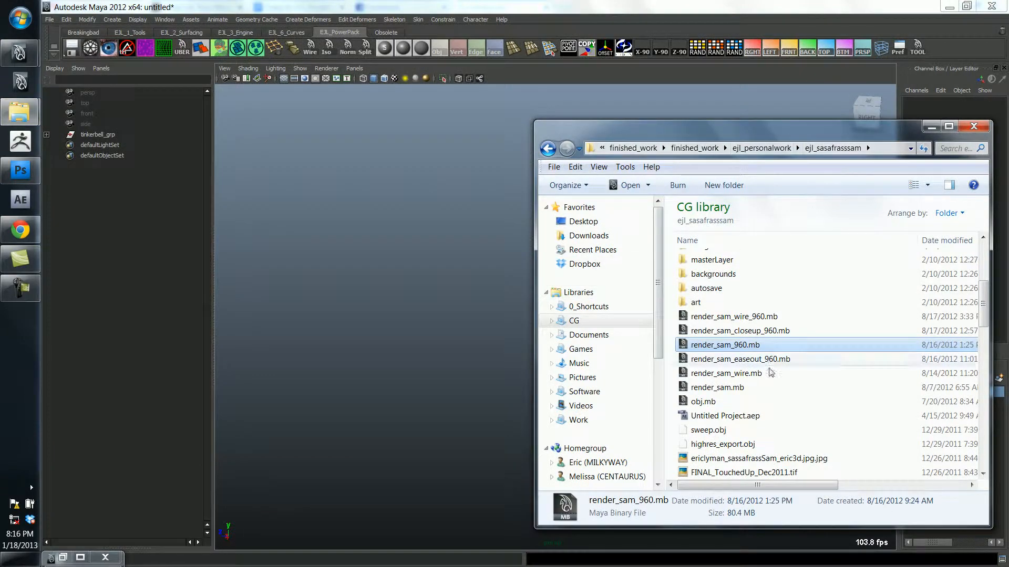
mouse_move(725, 344)
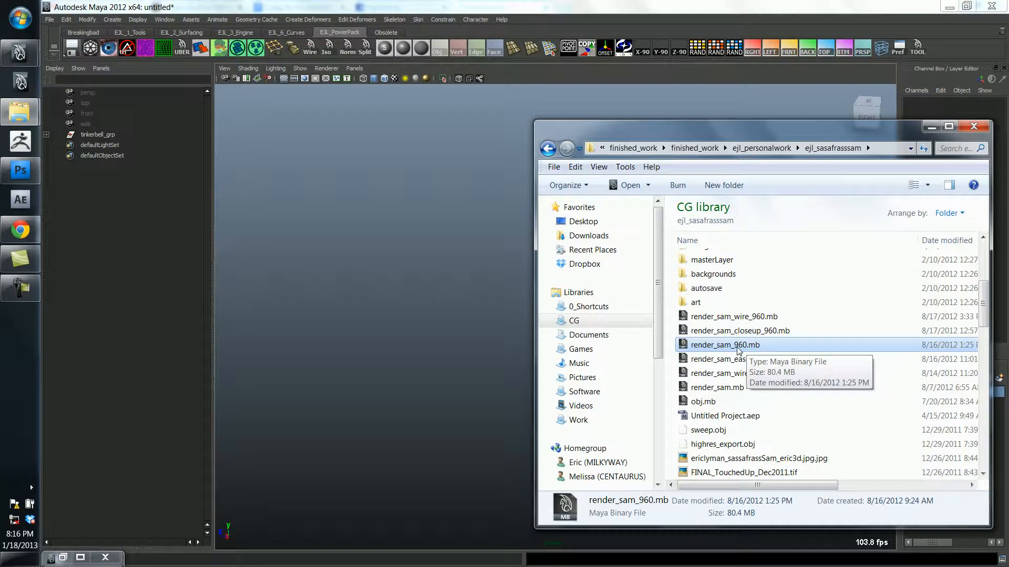
- Launch render_sam_960.mb from the ejl_sasafrasssam folder and continue past the Student Version warning
double_click(725, 344)
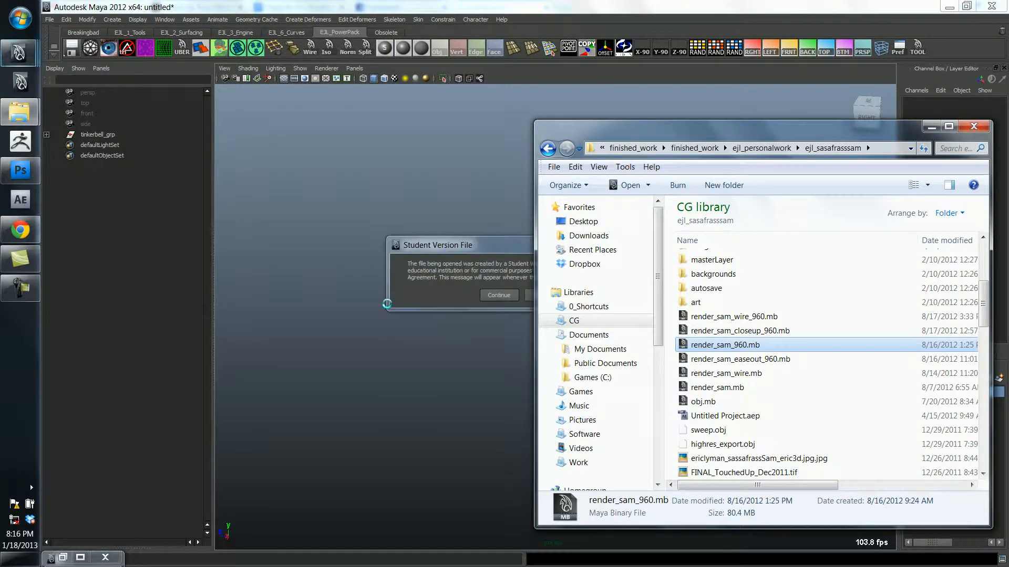
left_click(498, 295)
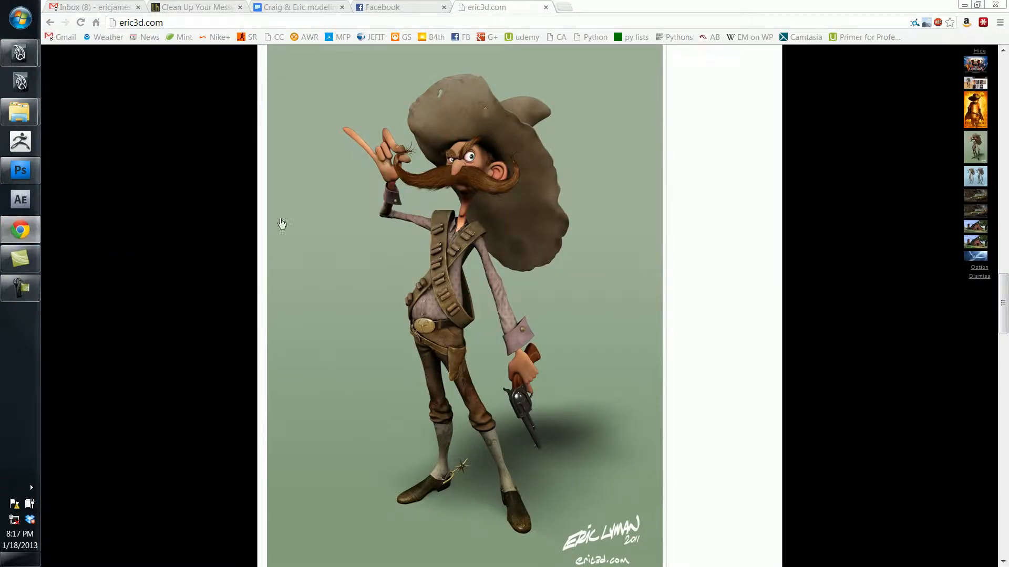
mouse_move(403, 175)
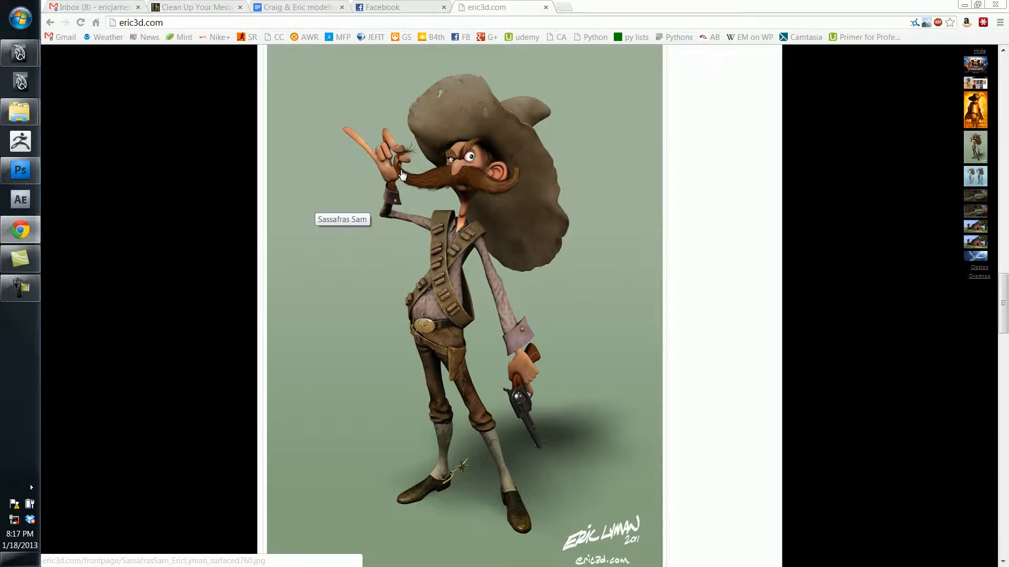
mouse_move(429, 196)
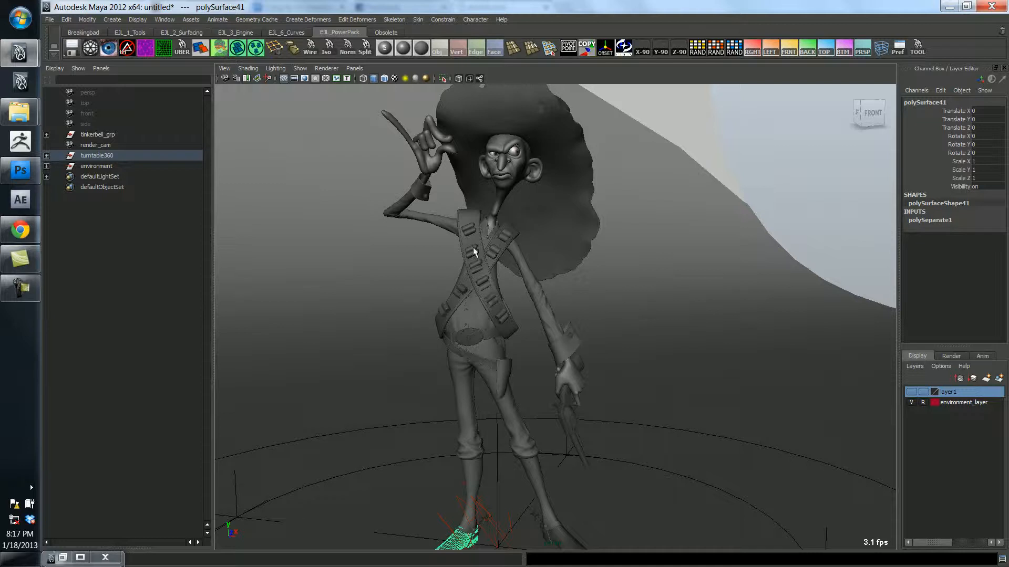
mouse_move(486, 185)
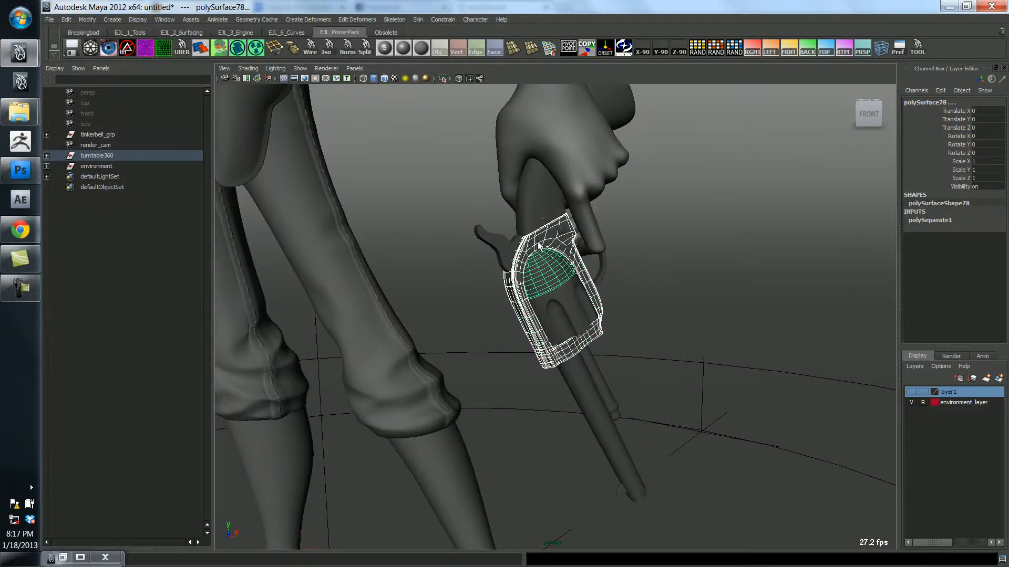
- Expand turntable360 and its group in the Outliner to list the revolver's polySurface parts, cancelling the save warning
left_click(102, 187)
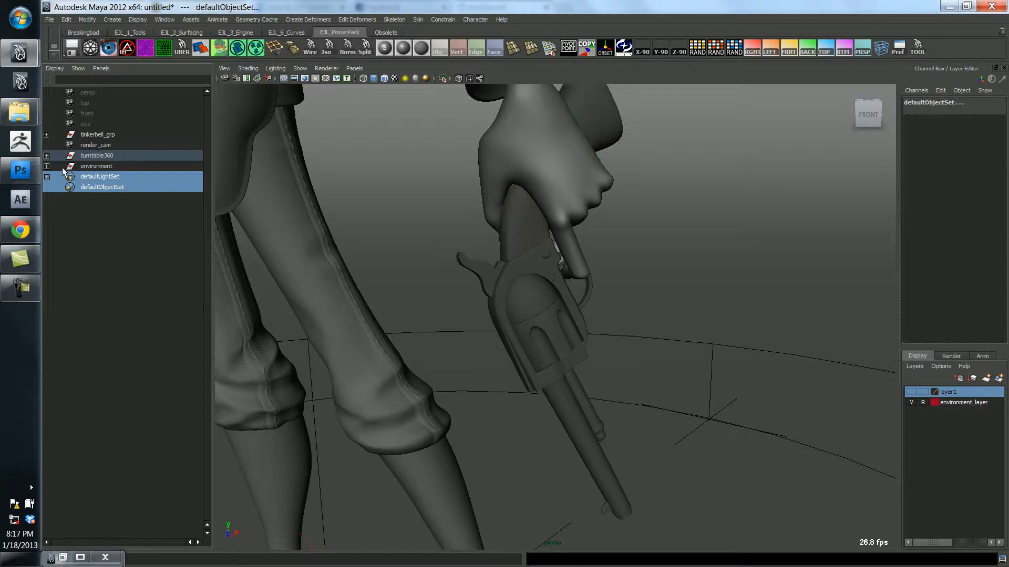
left_click(46, 155)
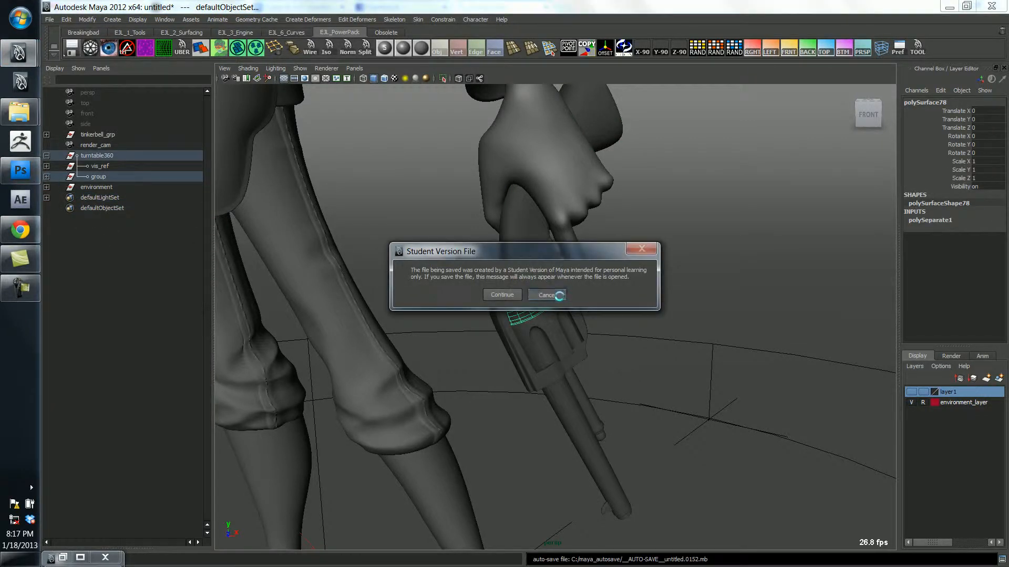
left_click(545, 294)
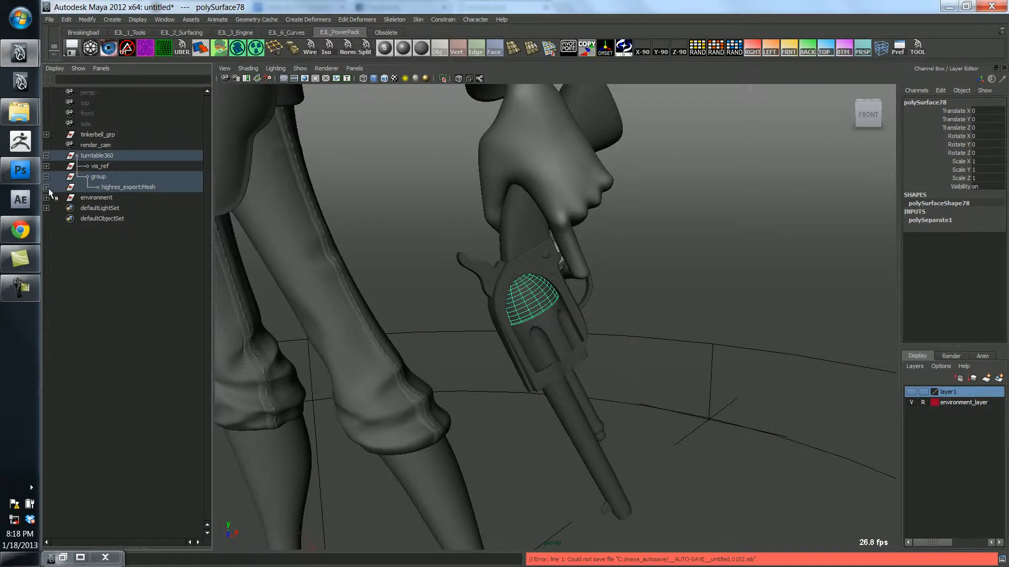
left_click(46, 187)
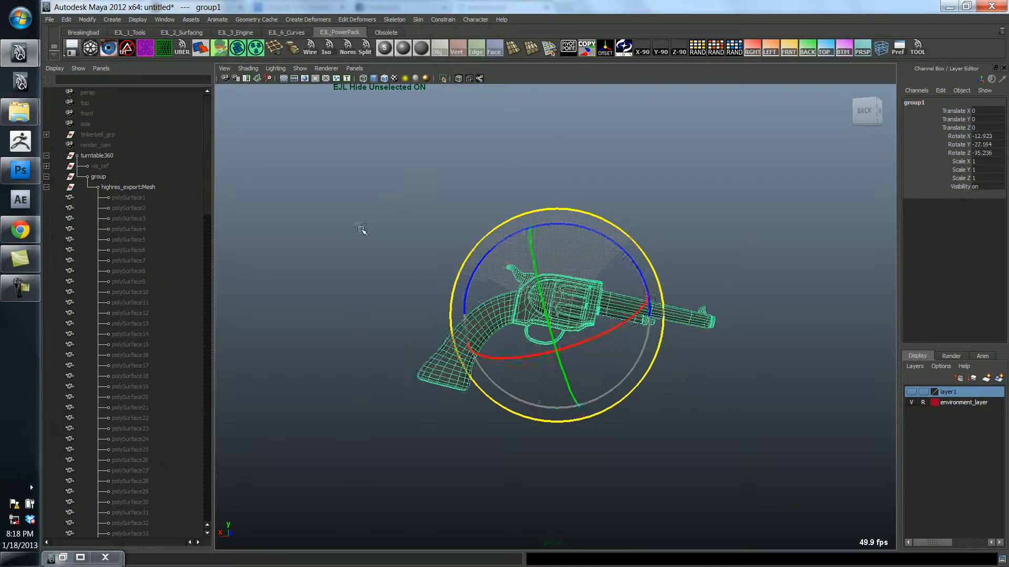
- Select the revolver's cylinder piece, polySurface79, for isolating in the viewport
left_click(360, 229)
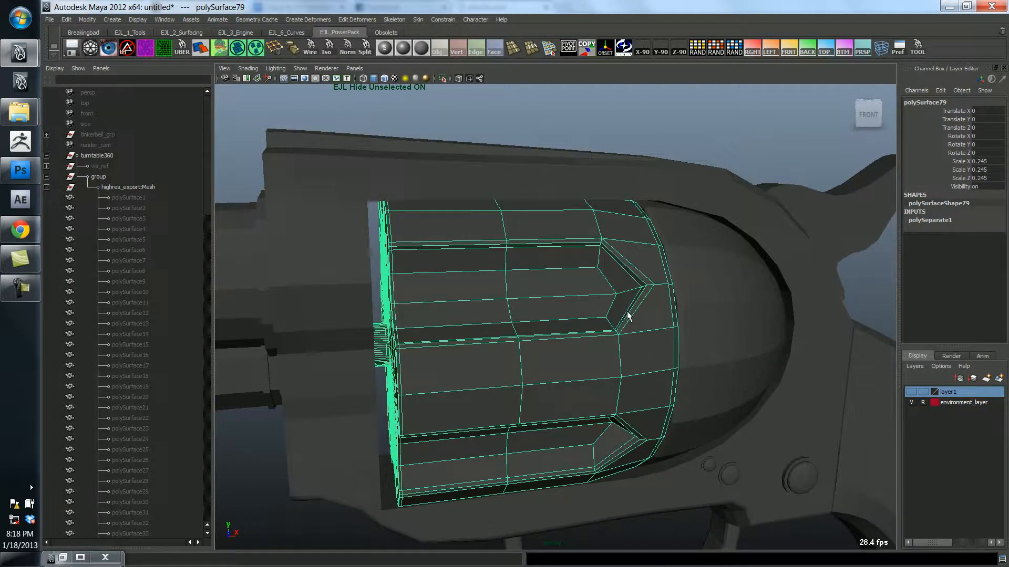
mouse_move(640, 306)
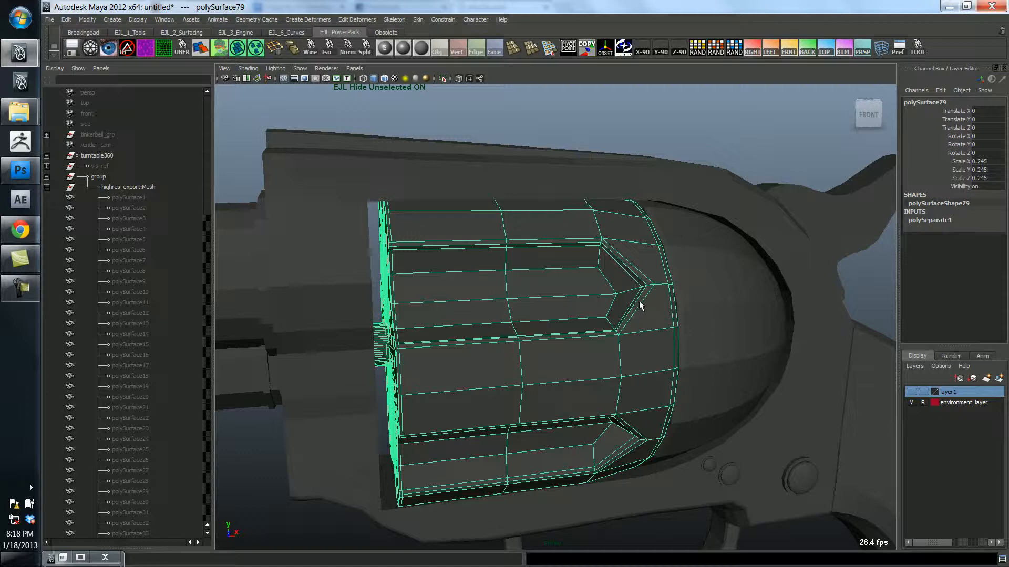
mouse_move(622, 386)
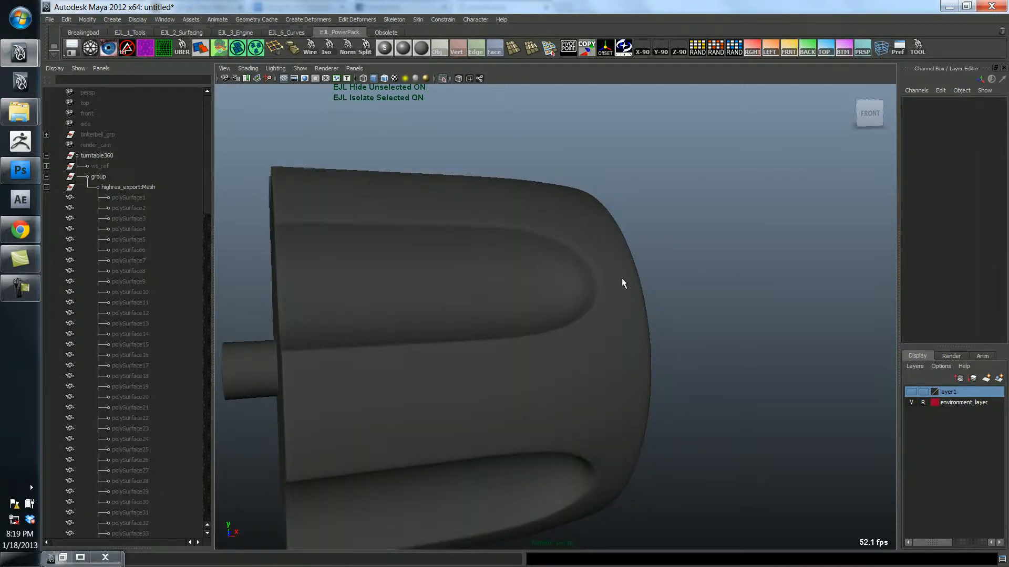
left_click(623, 283)
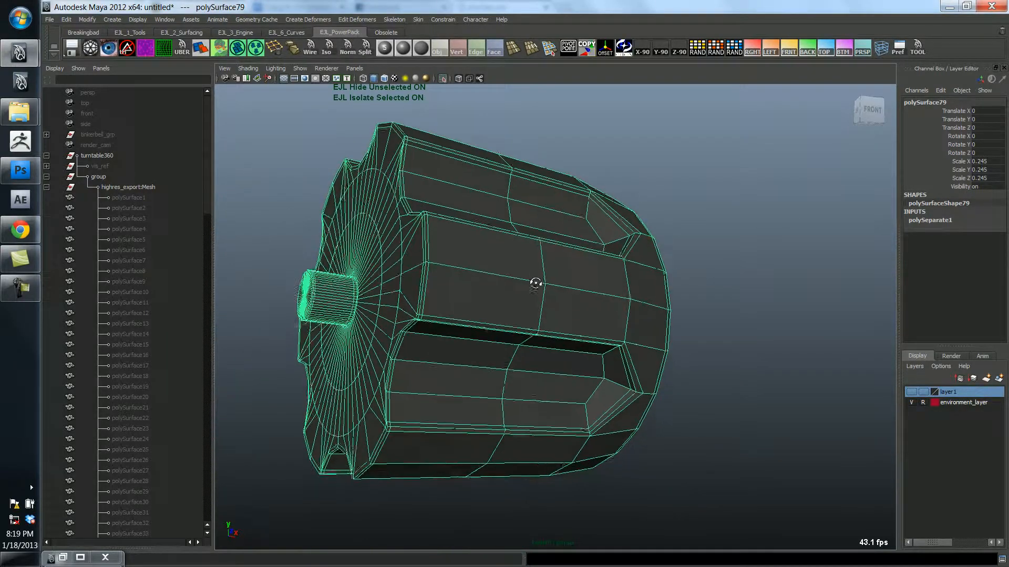
left_click_drag(537, 284, 504, 282)
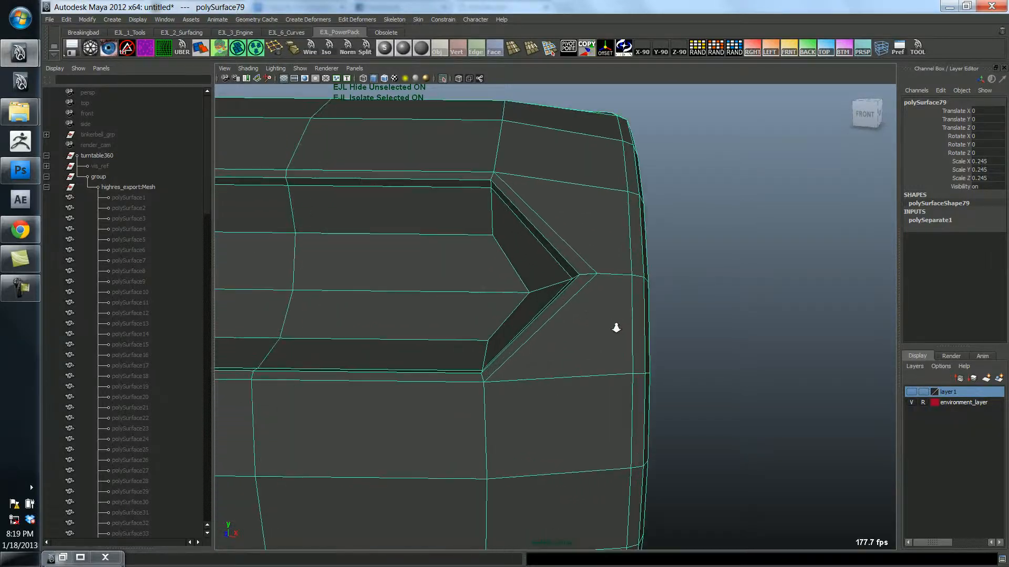
left_click_drag(616, 328, 625, 353)
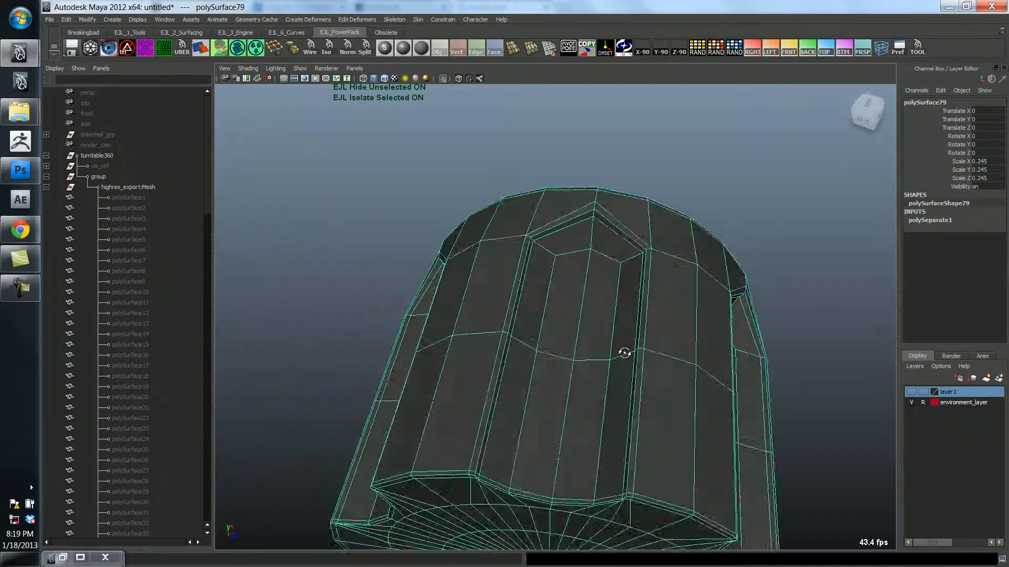
left_click_drag(624, 353, 745, 324)
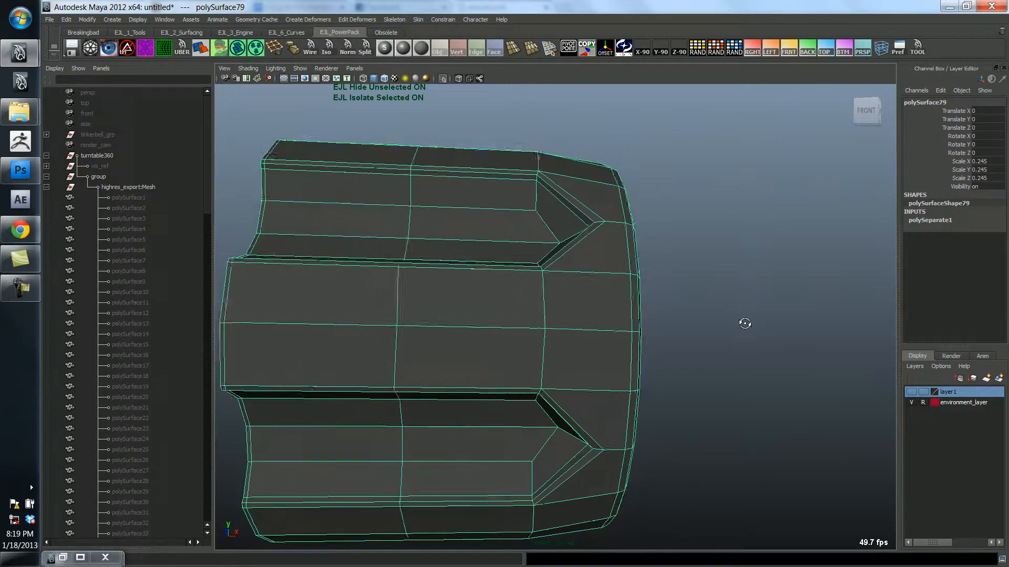
left_click_drag(744, 323, 542, 368)
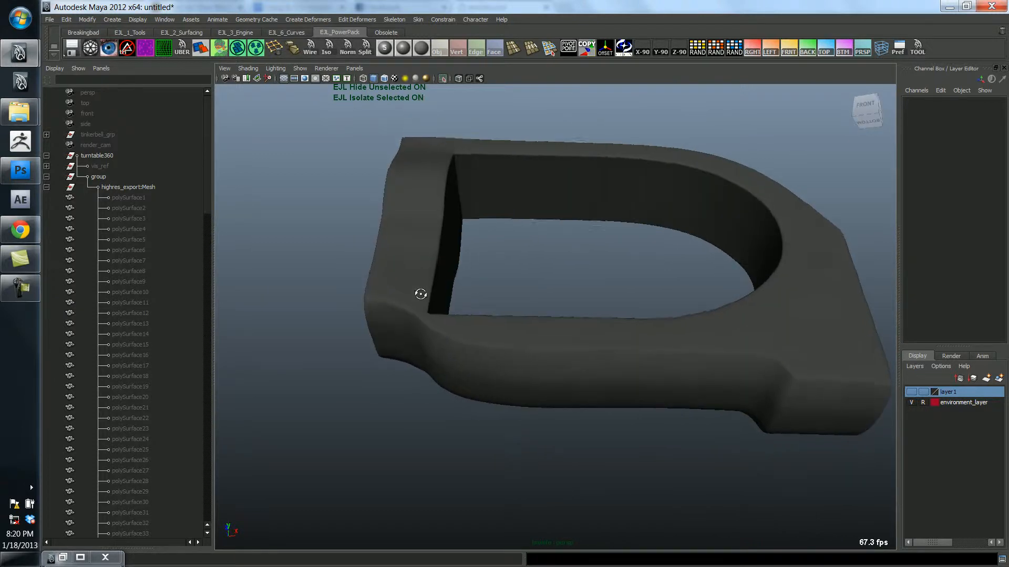
- Orbit around the isolated looped frame piece, then around the whole revolver and its barrel
left_click_drag(420, 294, 549, 362)
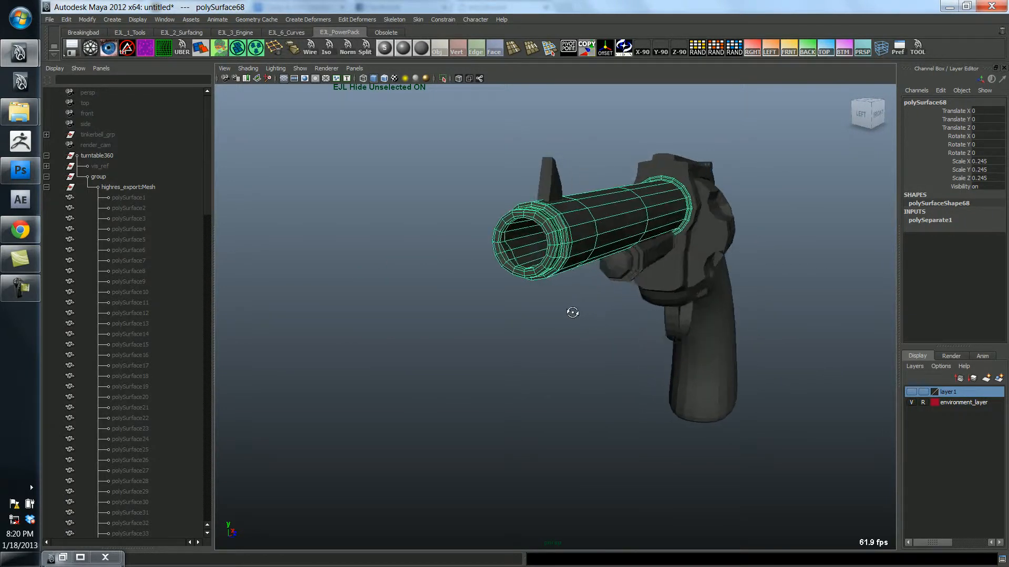
left_click_drag(572, 312, 552, 314)
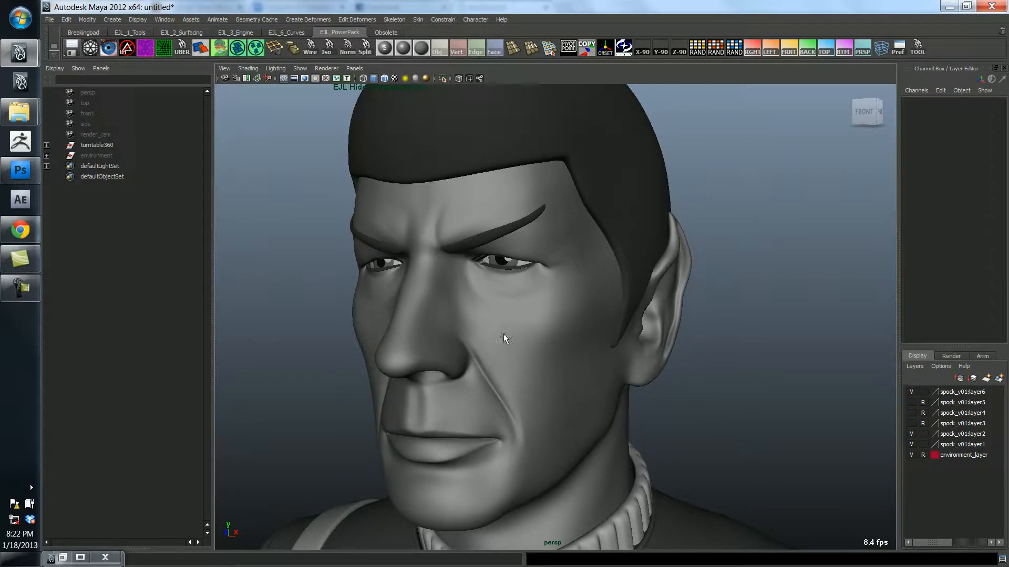
mouse_move(510, 421)
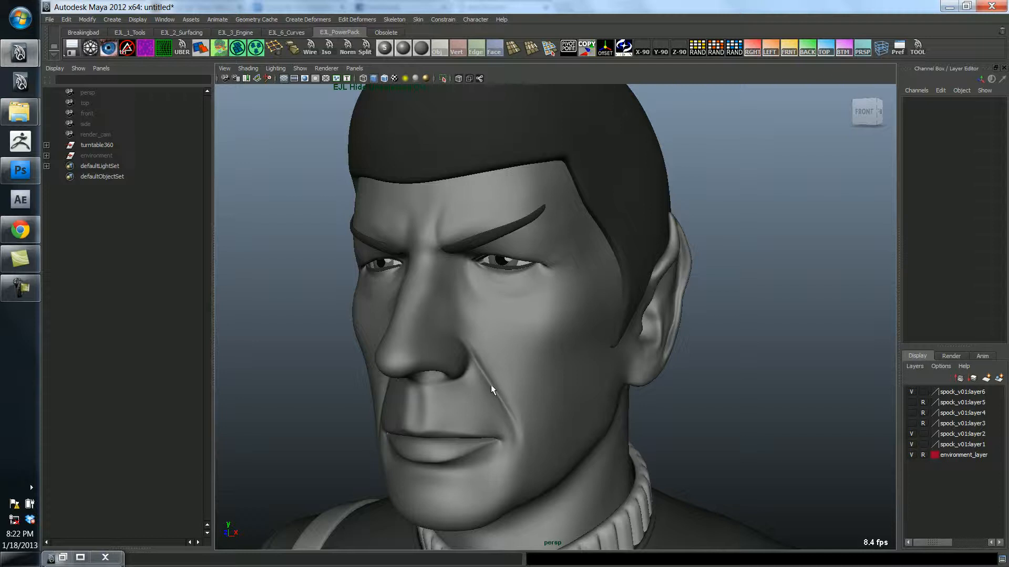
mouse_move(487, 391)
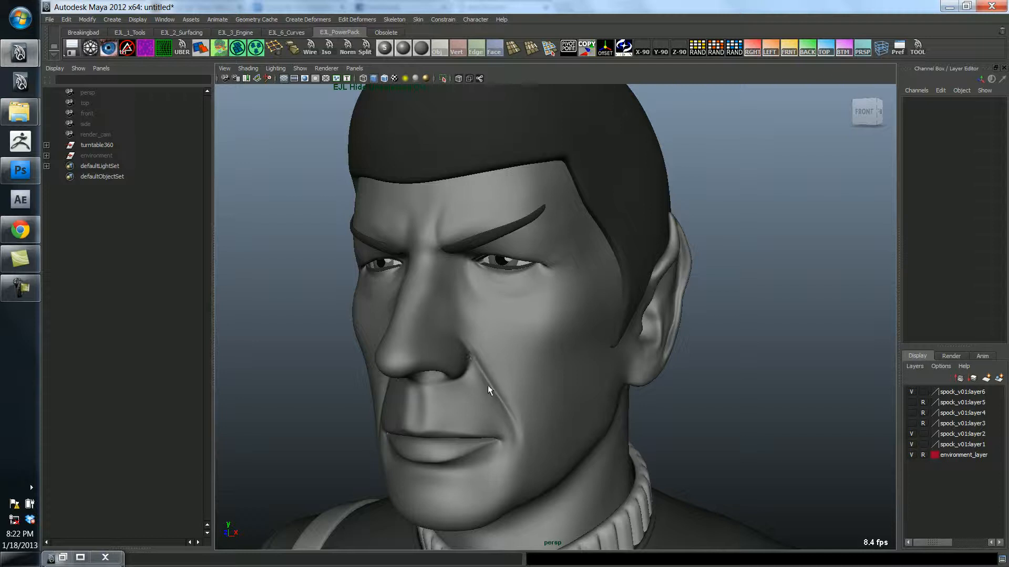
mouse_move(448, 466)
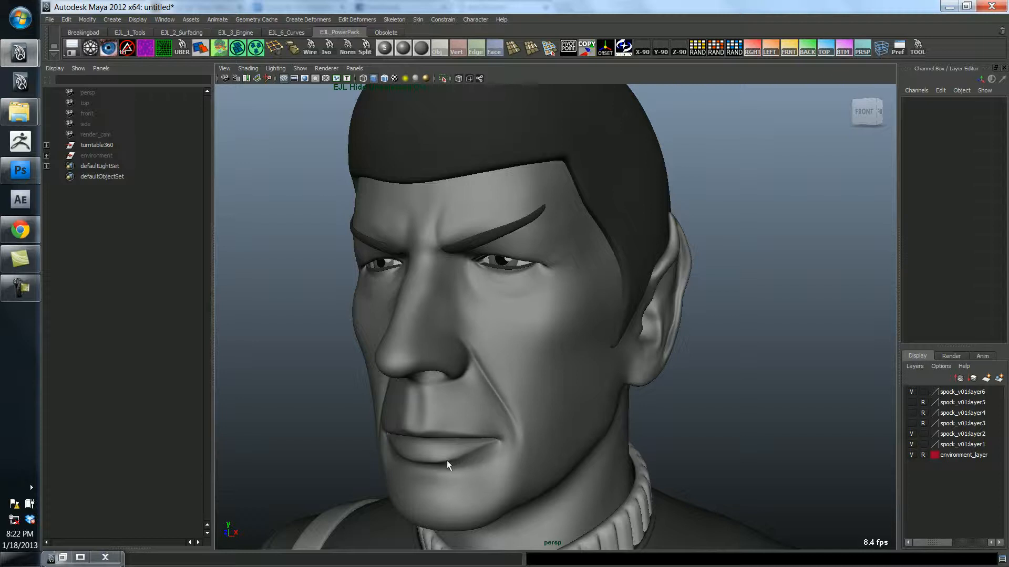
mouse_move(443, 406)
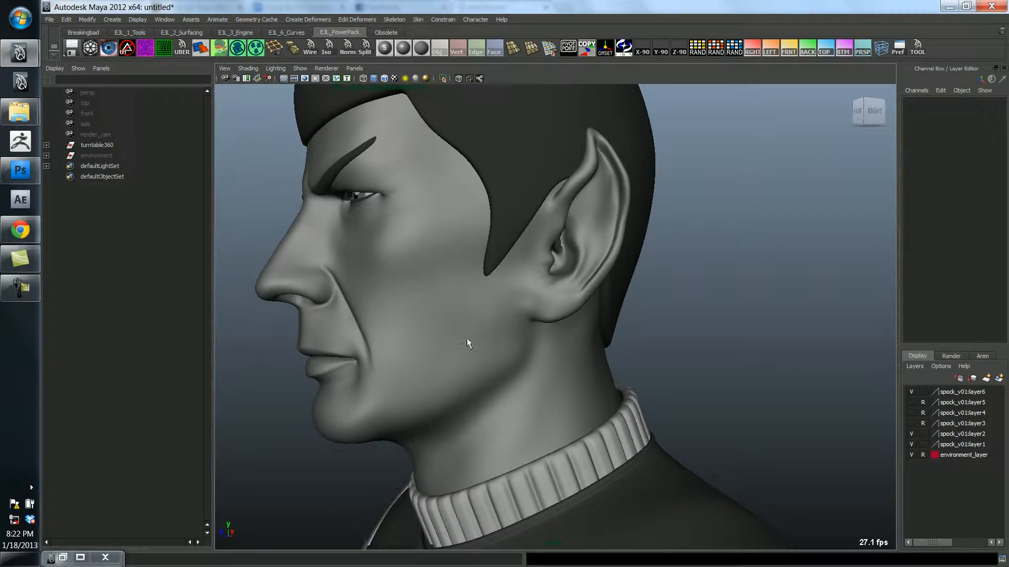
mouse_move(410, 268)
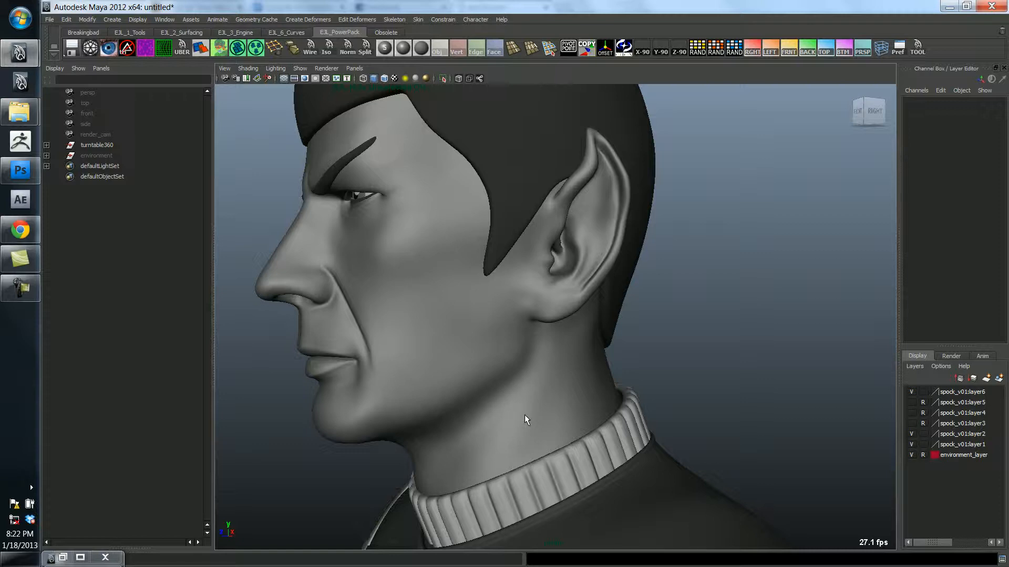
- Examine the Spock bust in the perspective view before the student-version save warning appears
left_click(524, 418)
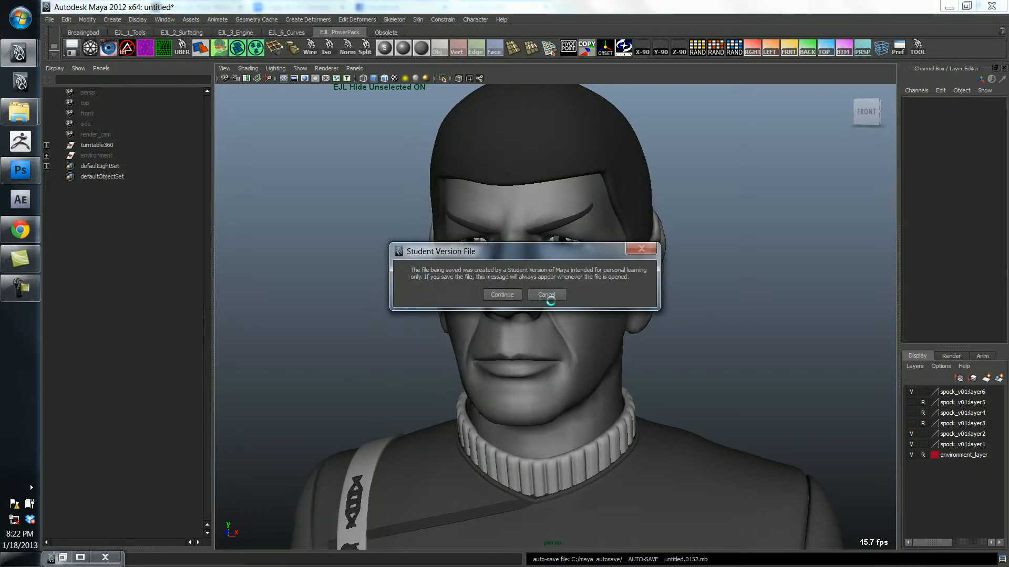
- Cancel the Student Version File warning and orbit the view around the Spock head
left_click(546, 294)
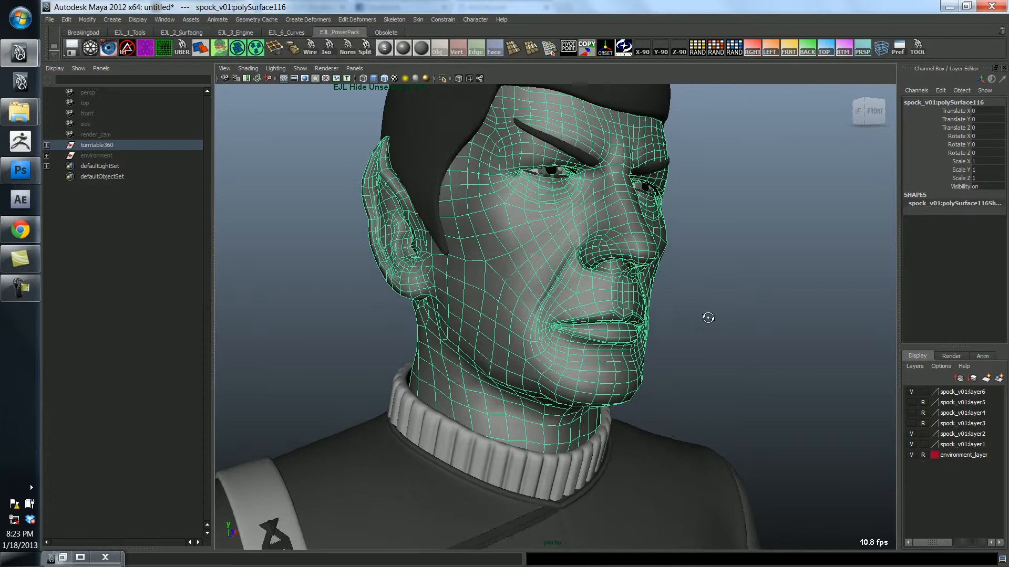
left_click_drag(707, 318, 631, 330)
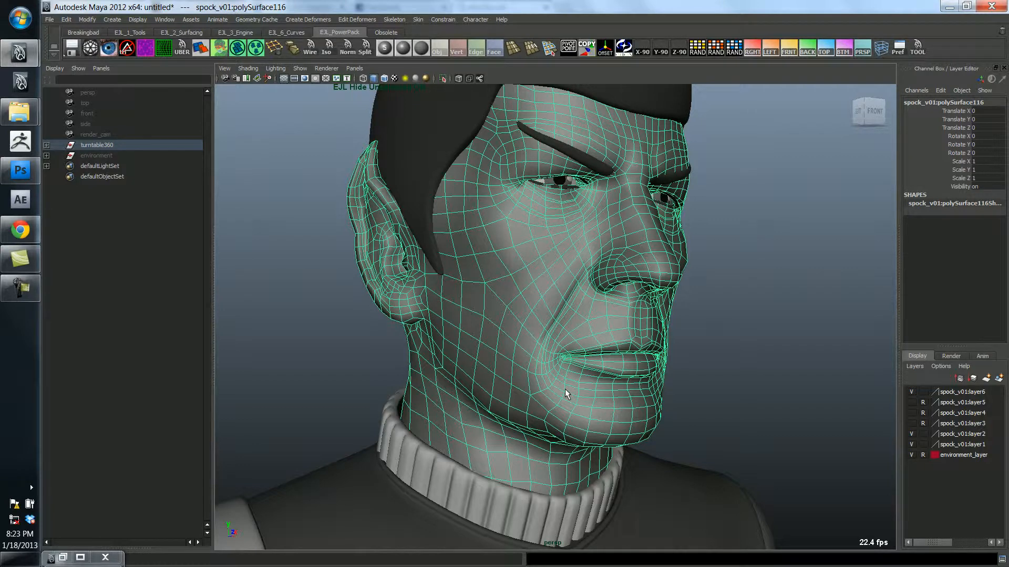
mouse_move(511, 388)
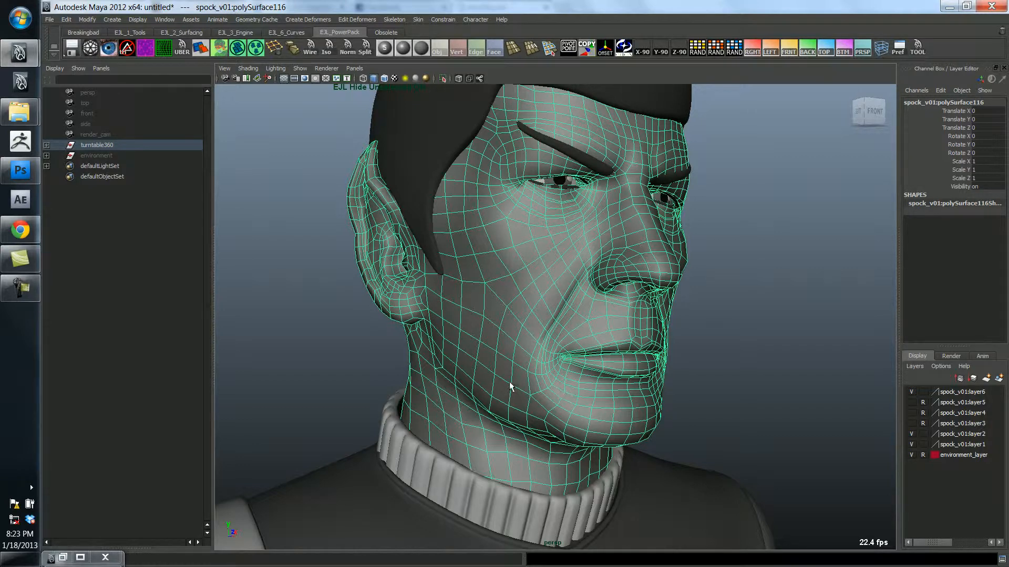
mouse_move(309, 358)
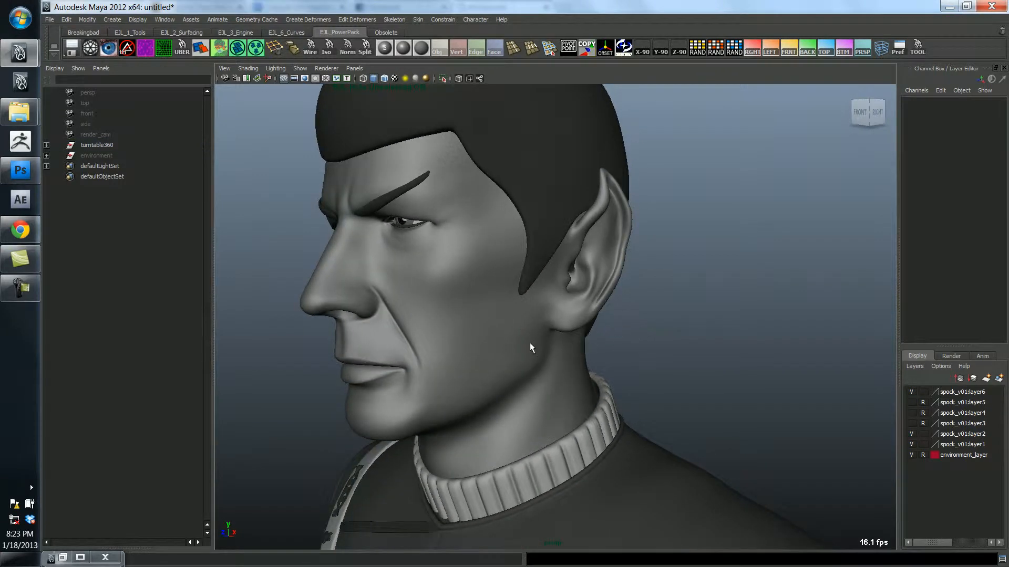
mouse_move(648, 317)
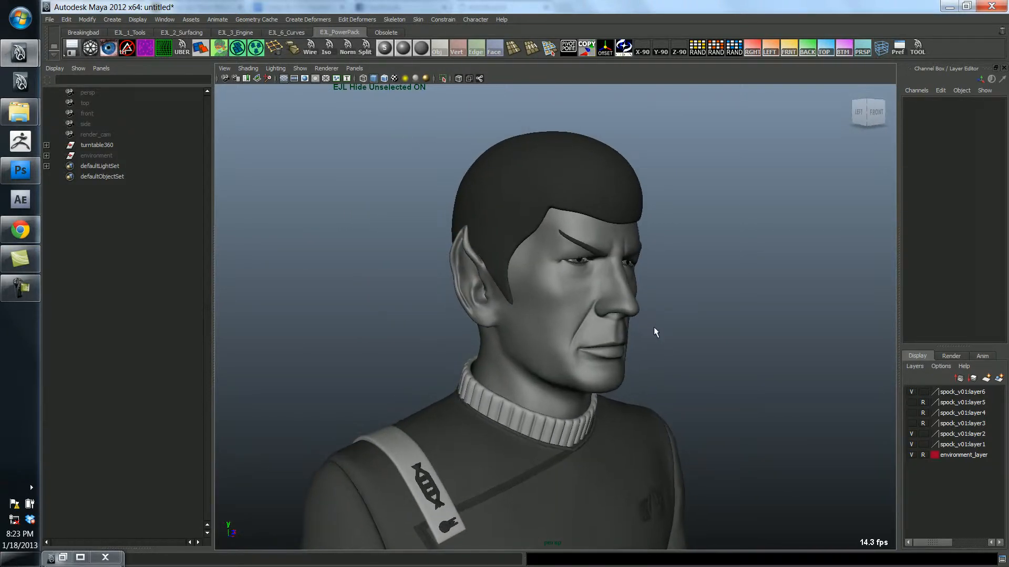
mouse_move(726, 346)
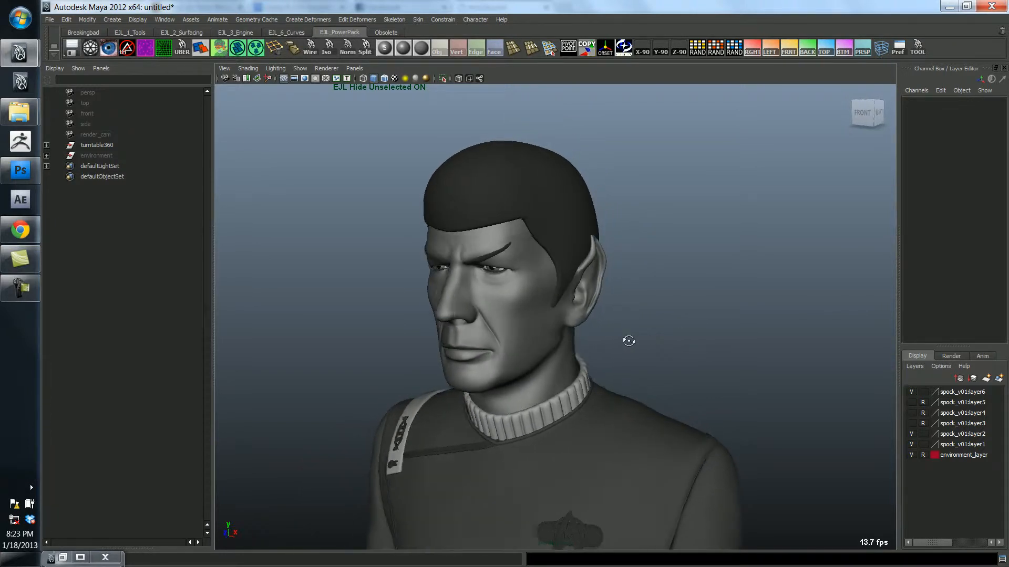
- Start a fresh empty scene with File > New Scene, discarding the unsaved Spock scene
left_click_drag(628, 341, 633, 305)
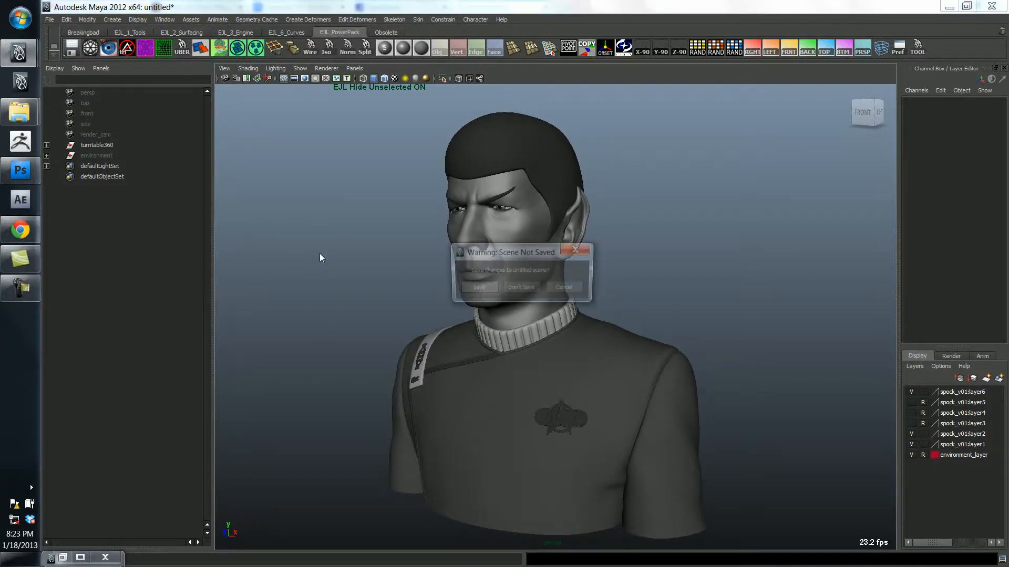
left_click(521, 286)
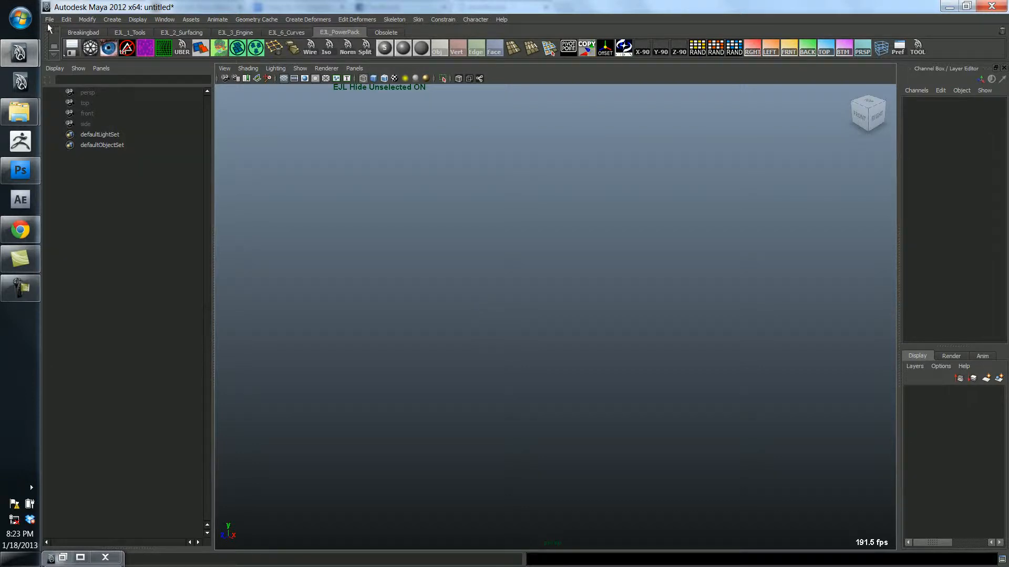
left_click(49, 19)
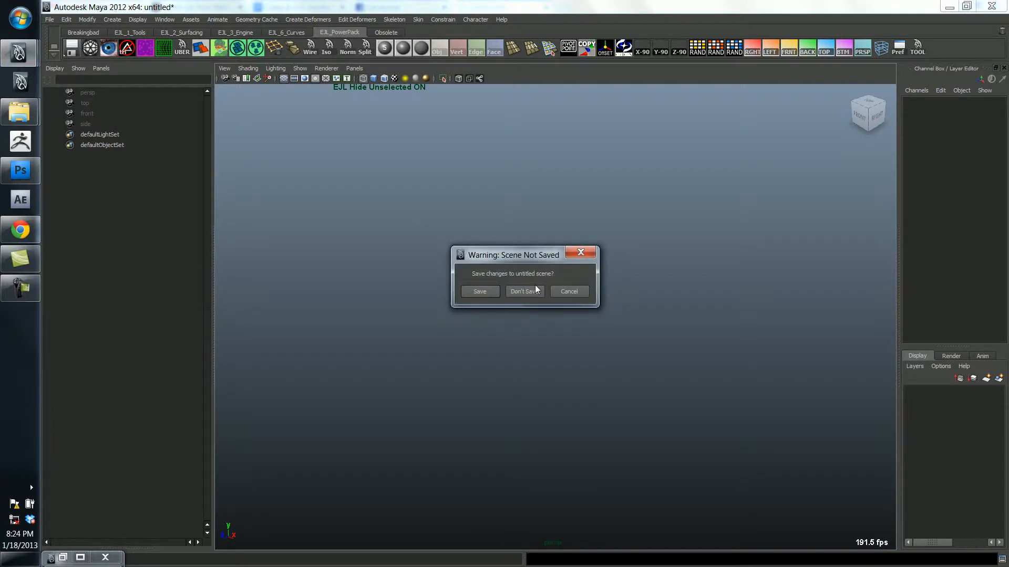
left_click(523, 291)
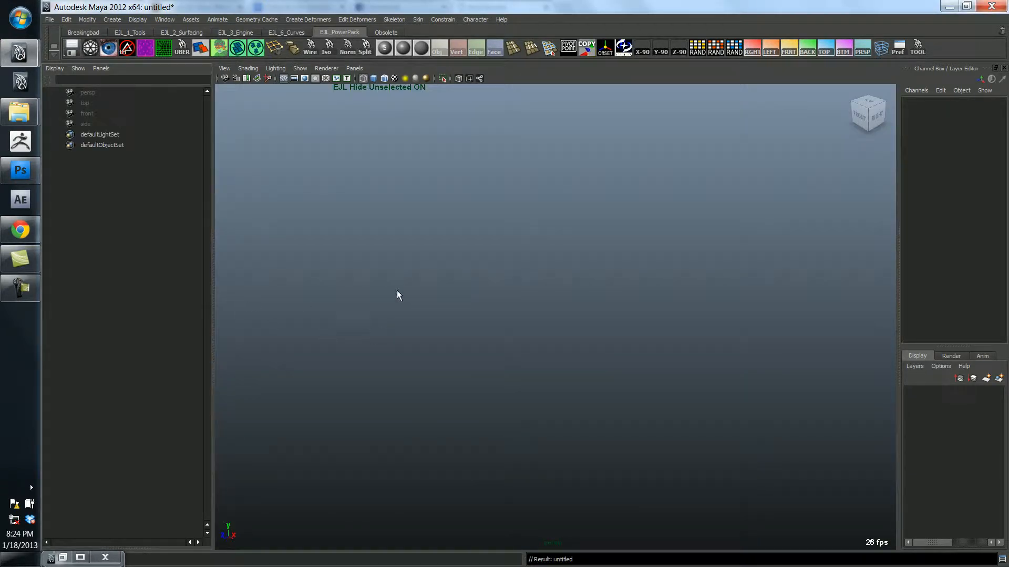
mouse_move(253, 109)
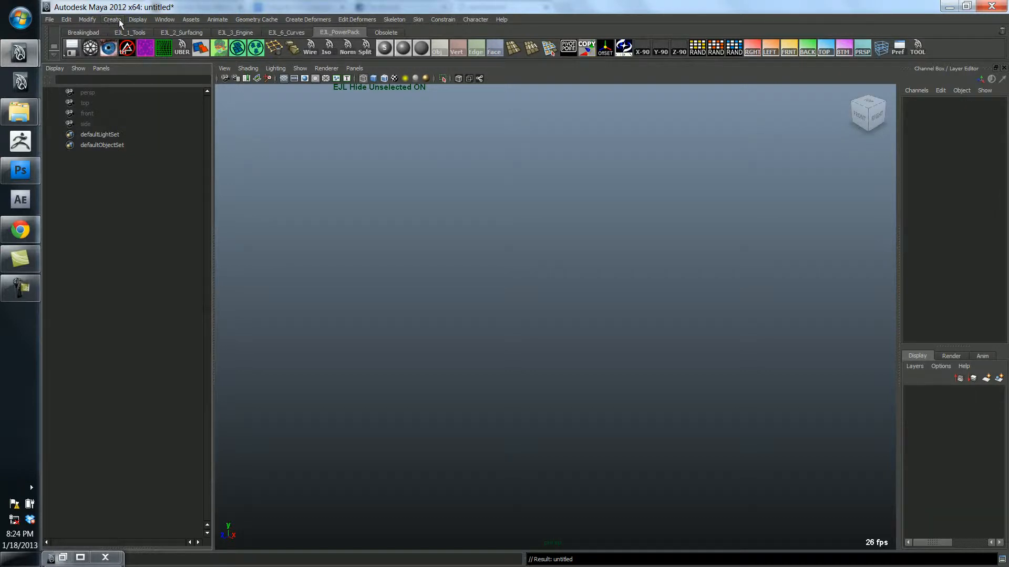
- Create a polygon cylinder and show its polyCylinder1 settings to reduce it to eight sides
left_click(112, 19)
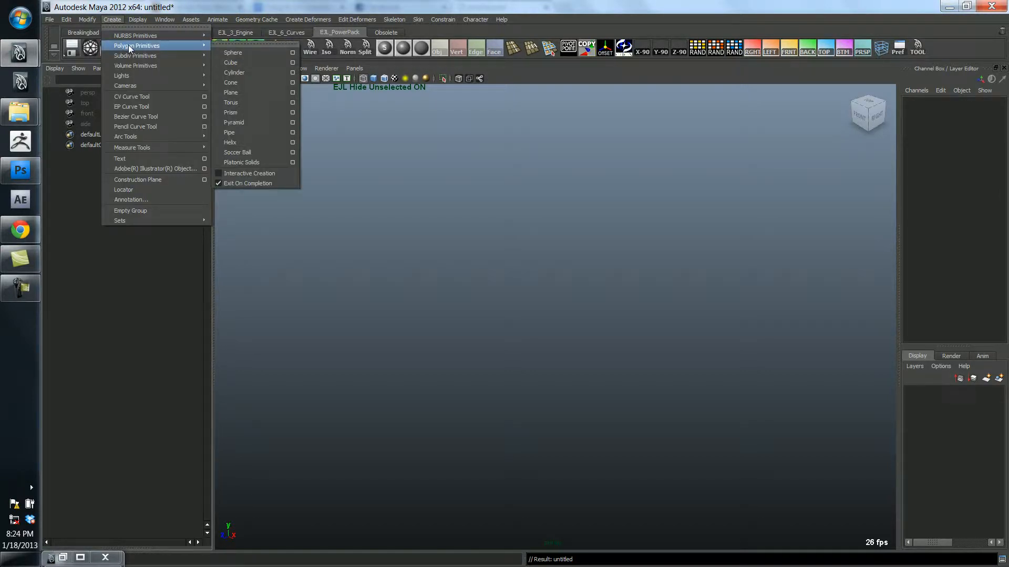
mouse_move(233, 72)
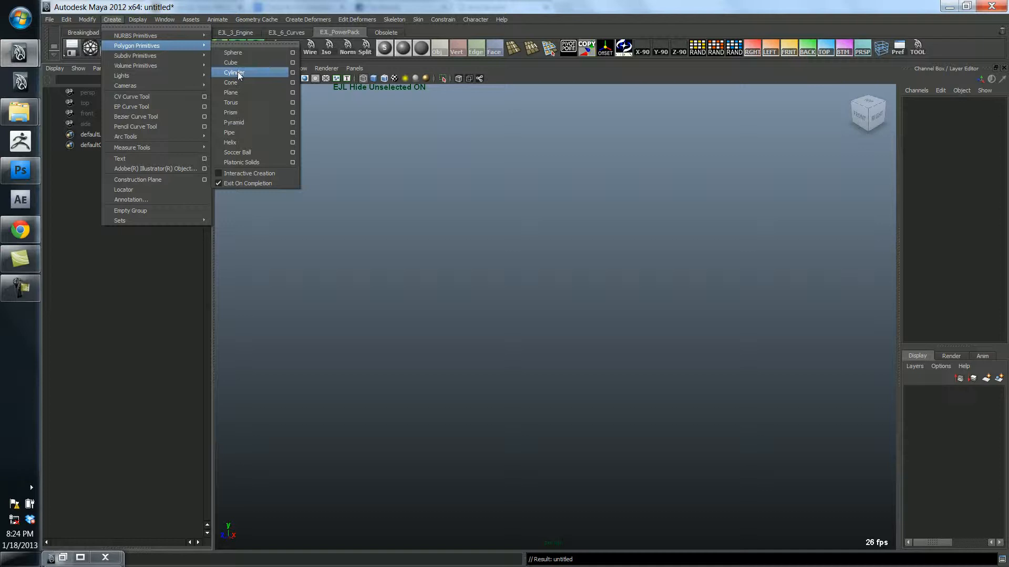
left_click(234, 73)
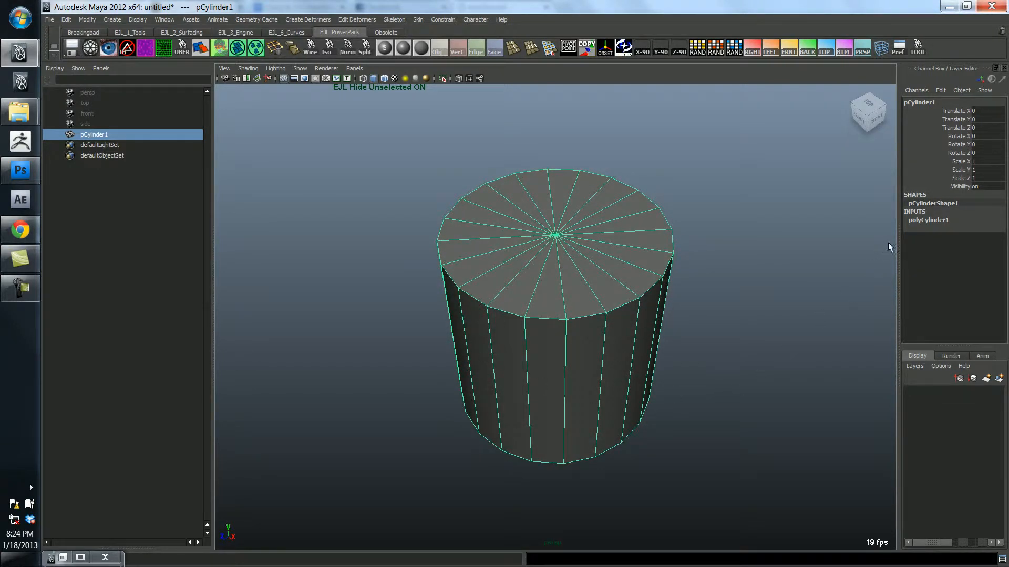
left_click(927, 220)
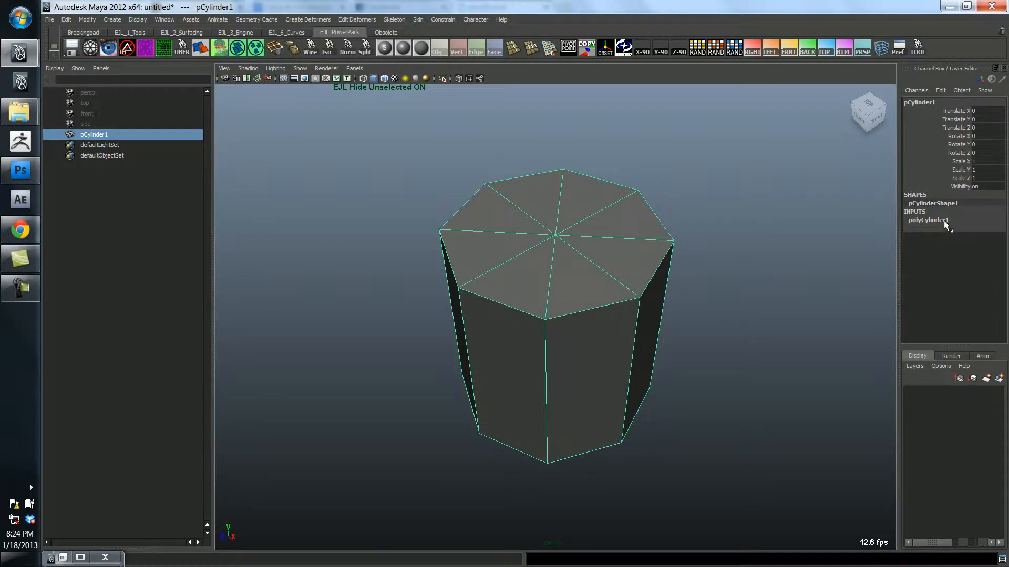
left_click(927, 220)
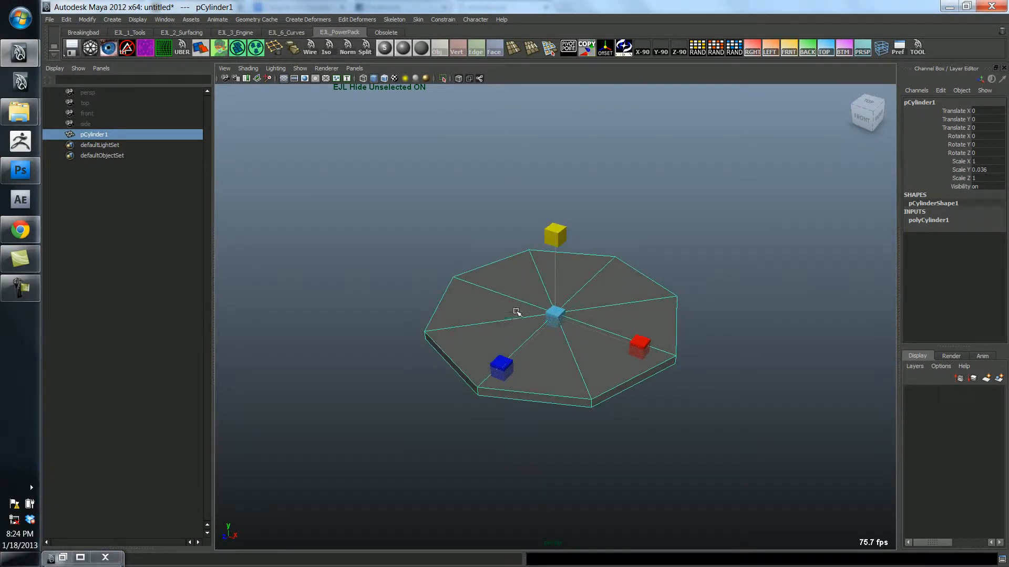
- Switch to face selection and select all the disc's top faces ready to extrude the rim
left_click(485, 297)
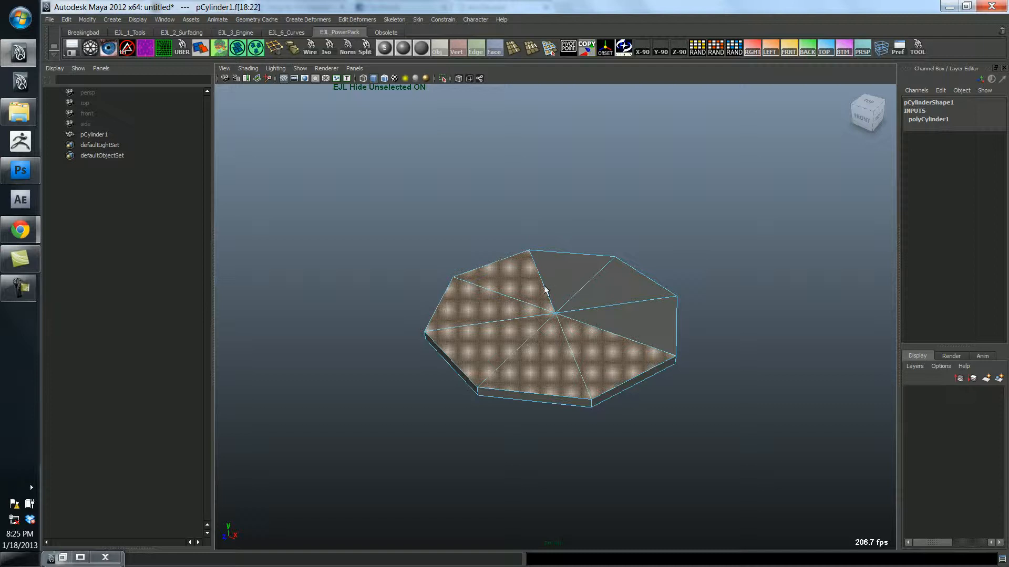
mouse_move(567, 270)
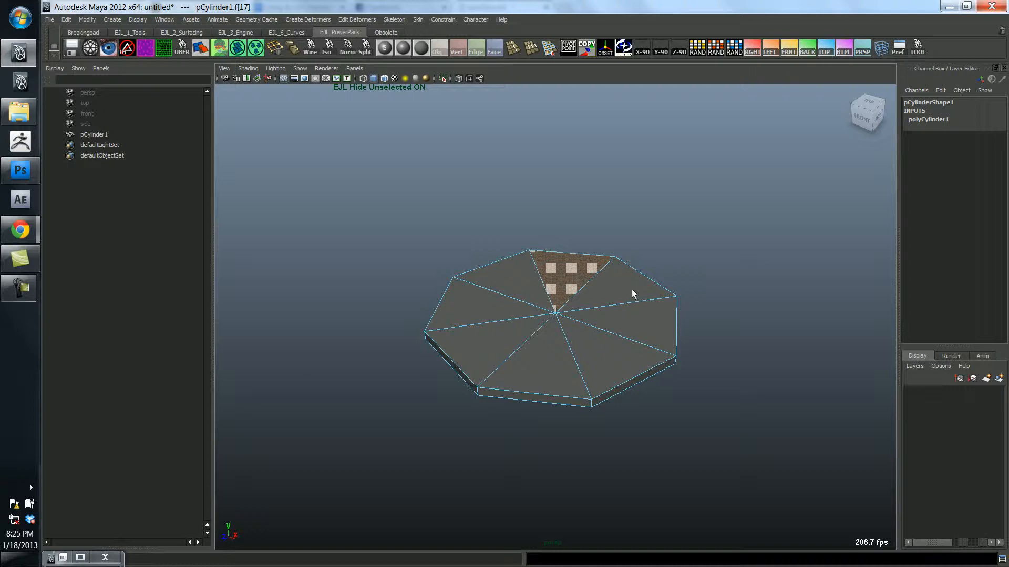
left_click(531, 360)
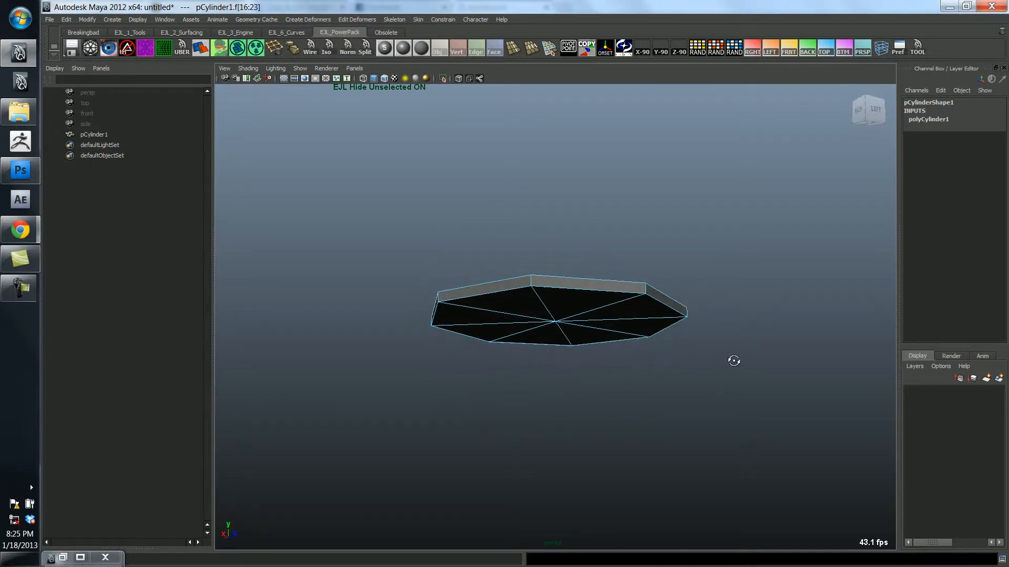
left_click_drag(734, 360, 761, 367)
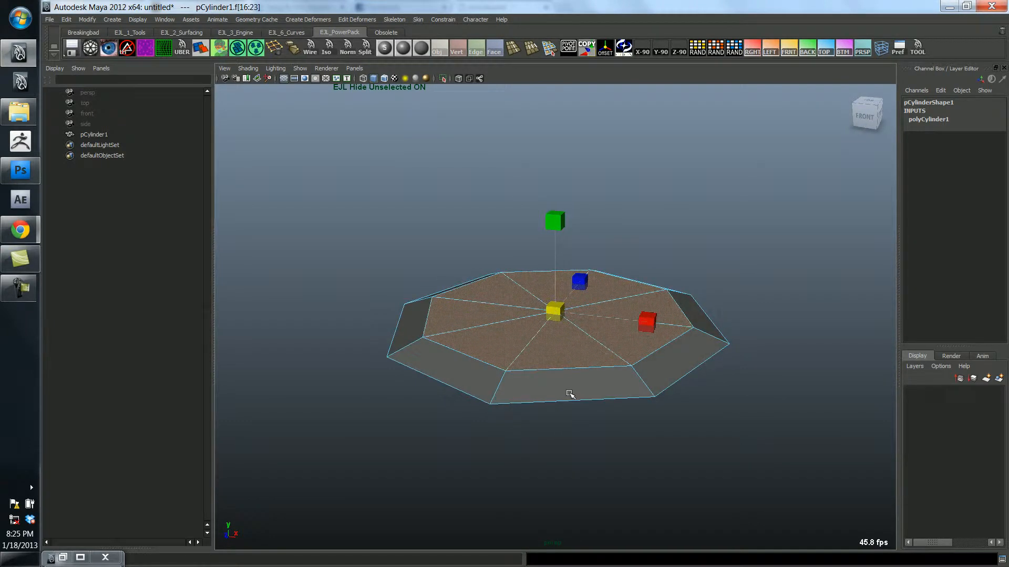
key("space")
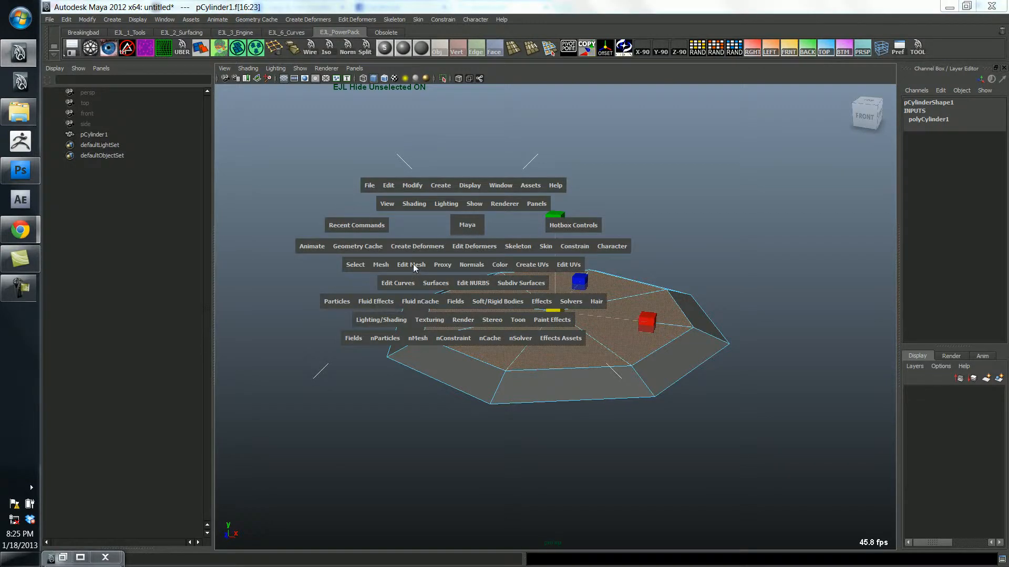
left_click(411, 265)
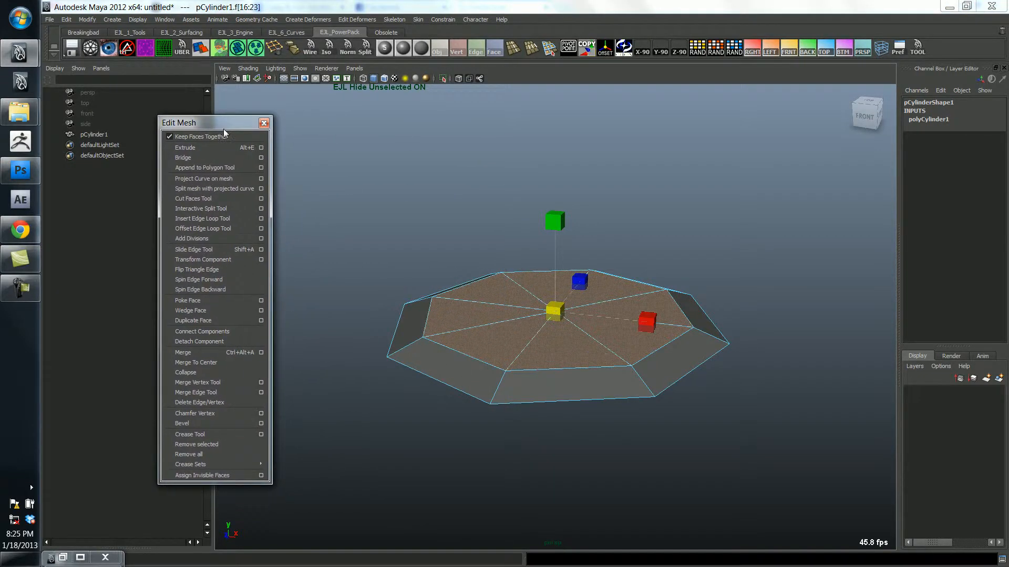
mouse_move(212, 260)
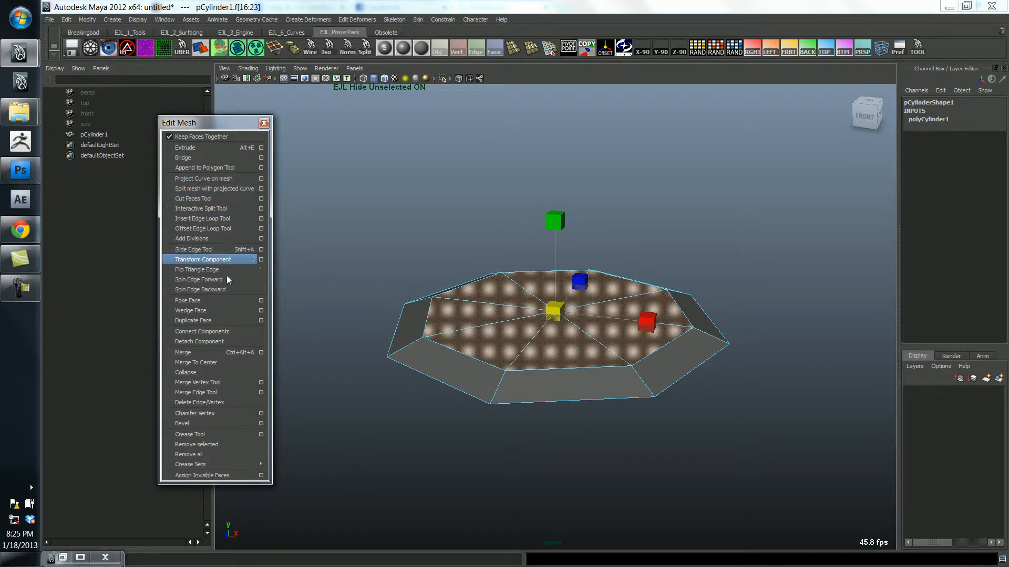
mouse_move(209, 392)
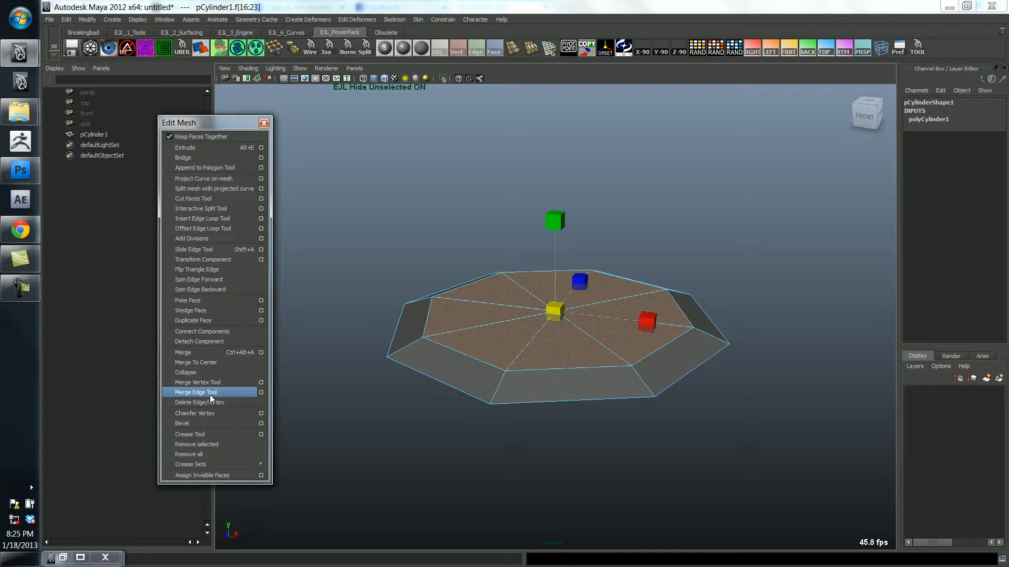
mouse_move(193, 147)
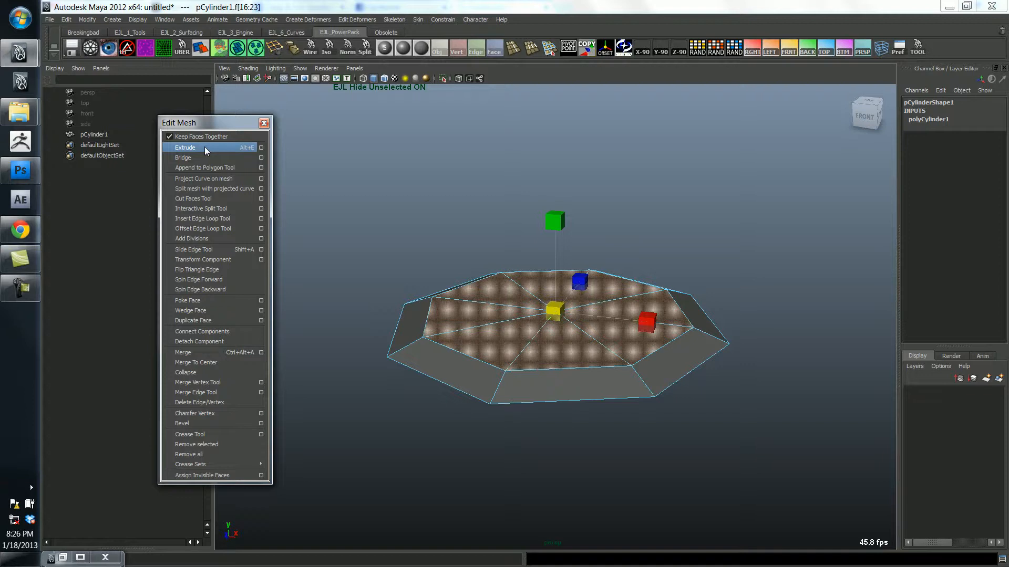
mouse_move(246, 154)
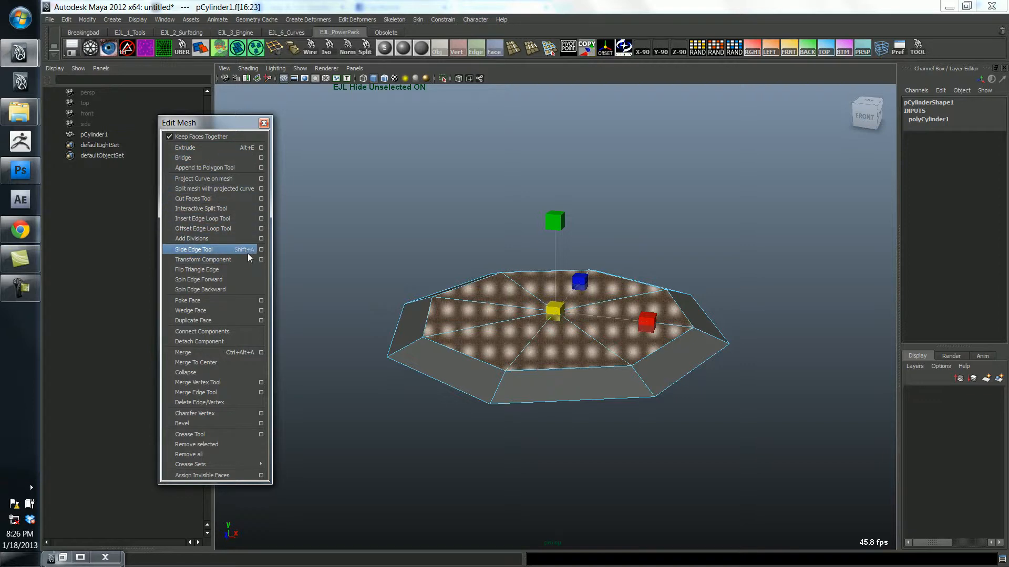
mouse_move(245, 255)
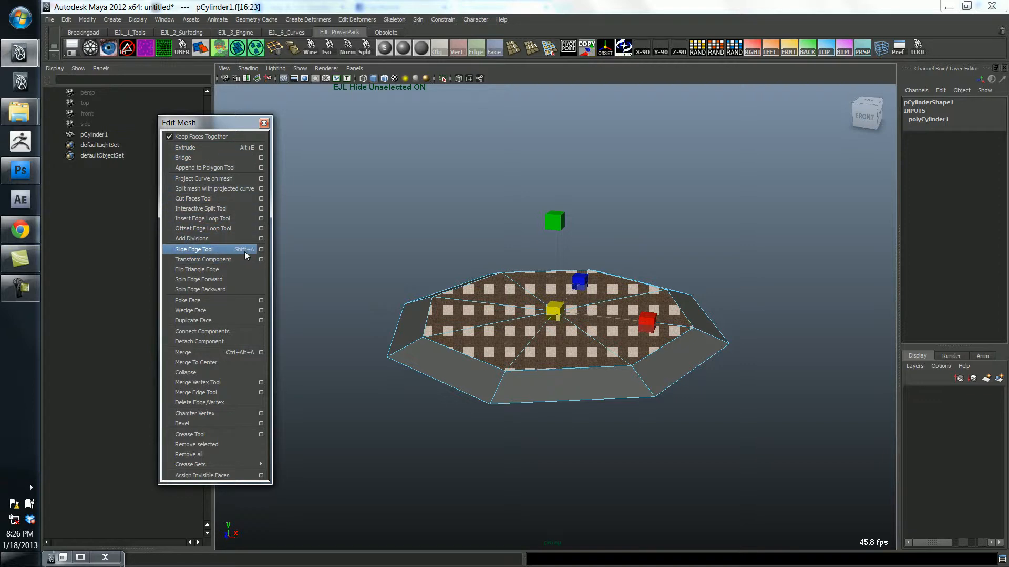
mouse_move(203, 147)
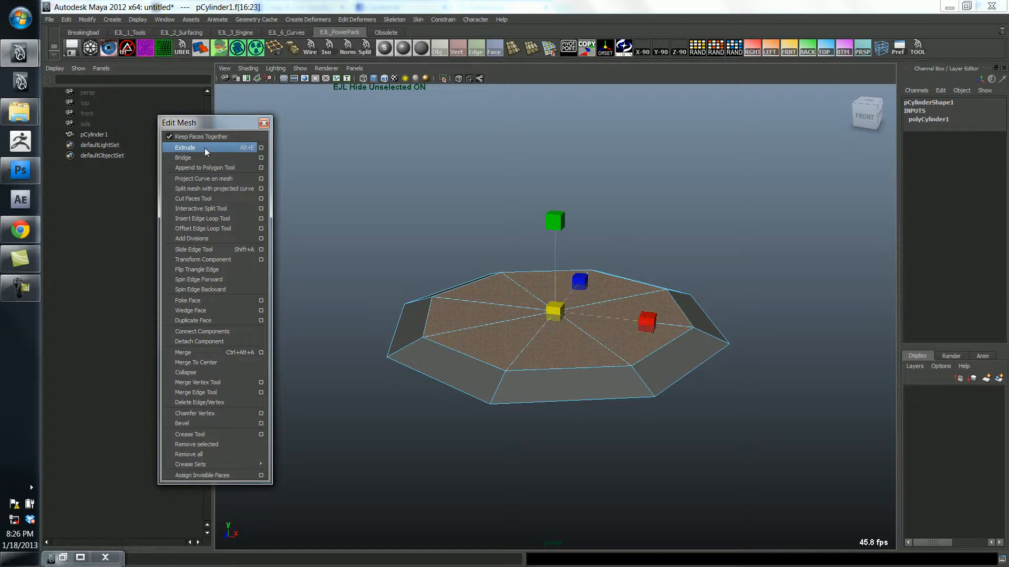
- Extrude the base's top face upward into a raised tier and scale it inward
left_click(185, 147)
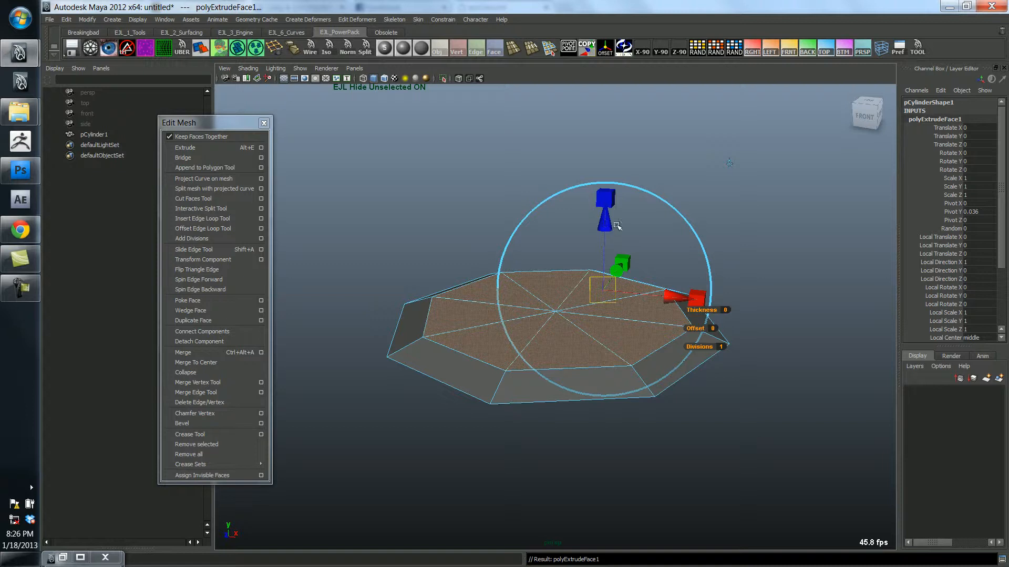
mouse_move(611, 233)
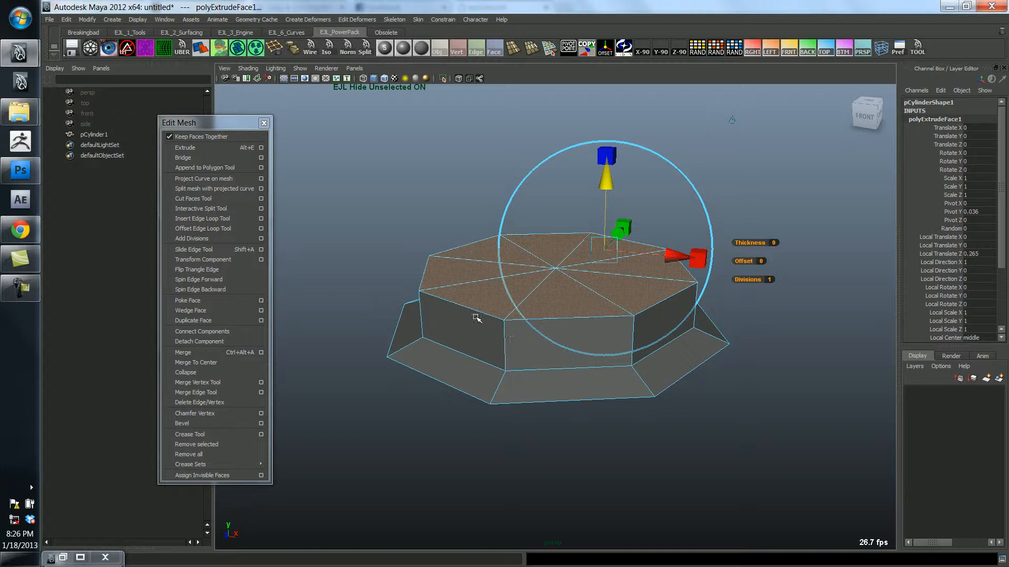
mouse_move(487, 341)
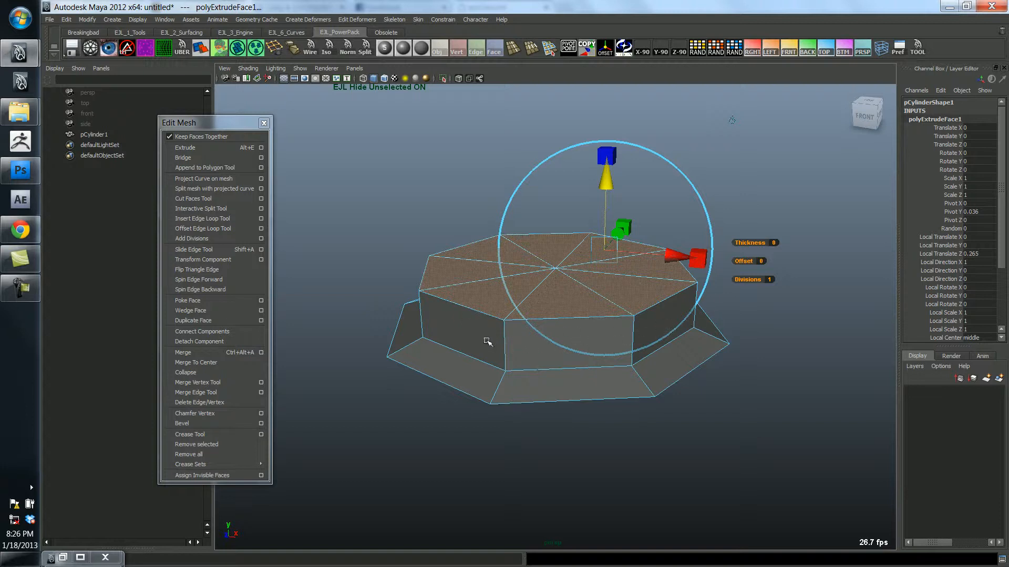
mouse_move(558, 250)
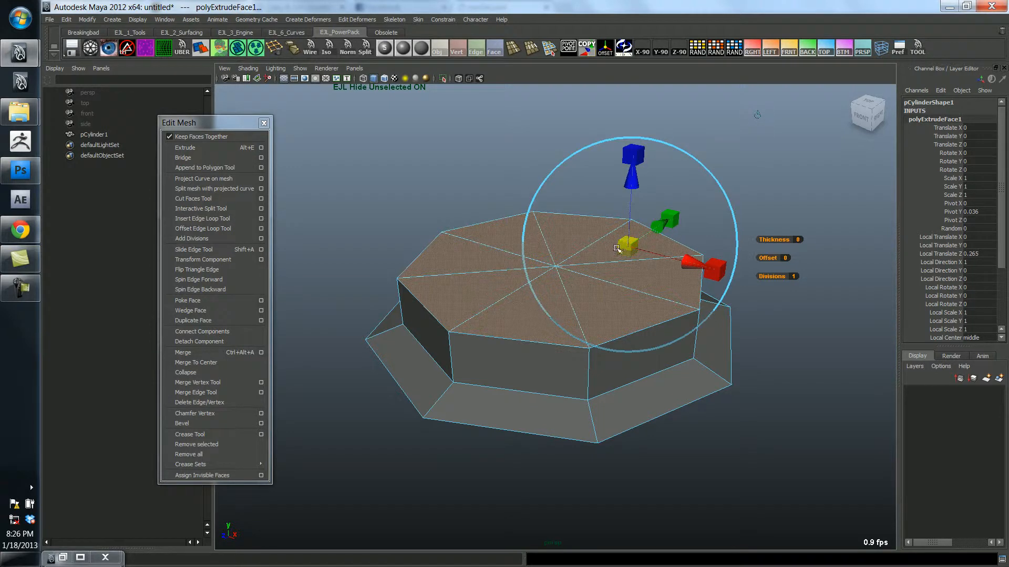
left_click_drag(626, 250, 612, 251)
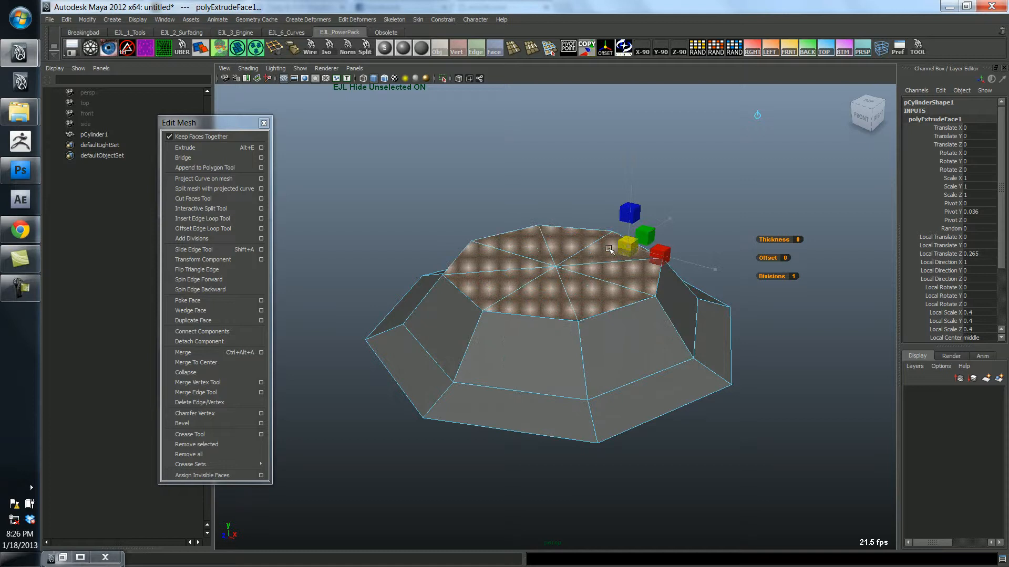
left_click_drag(621, 246, 629, 250)
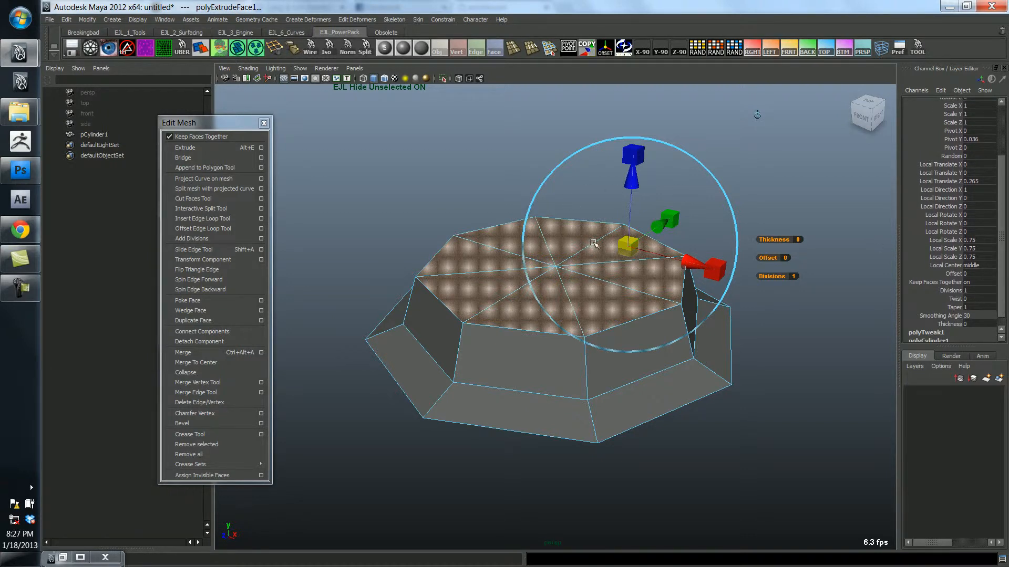
mouse_move(569, 263)
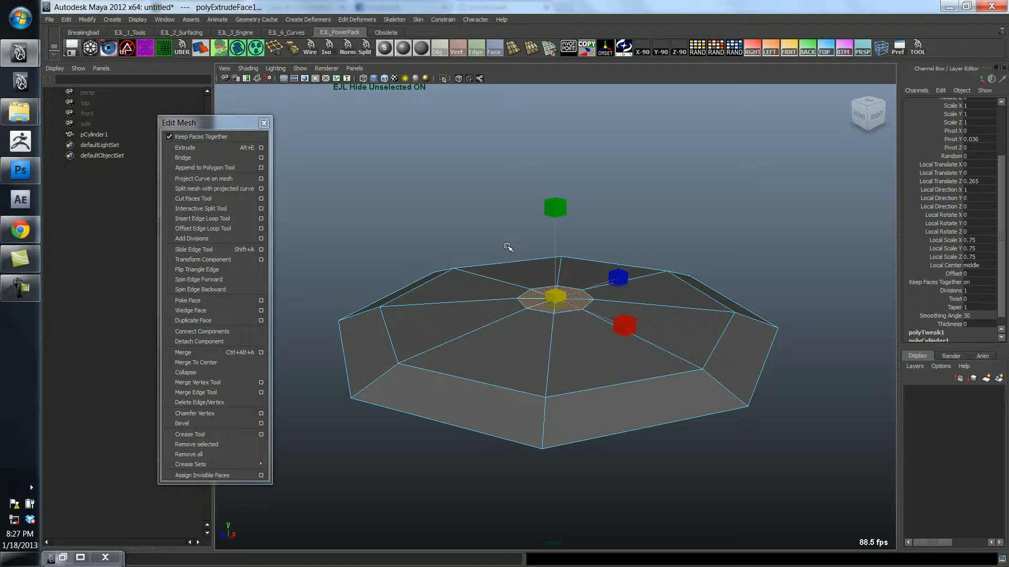
- Extrude the center face up into a thin stem widening into a tall boxy bowl
left_click(185, 147)
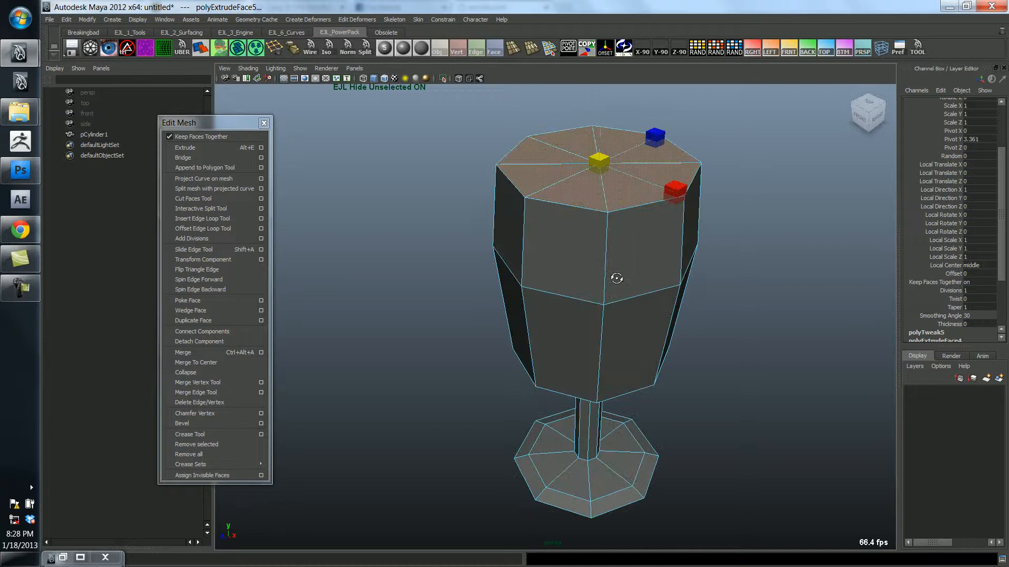
left_click_drag(616, 278, 674, 209)
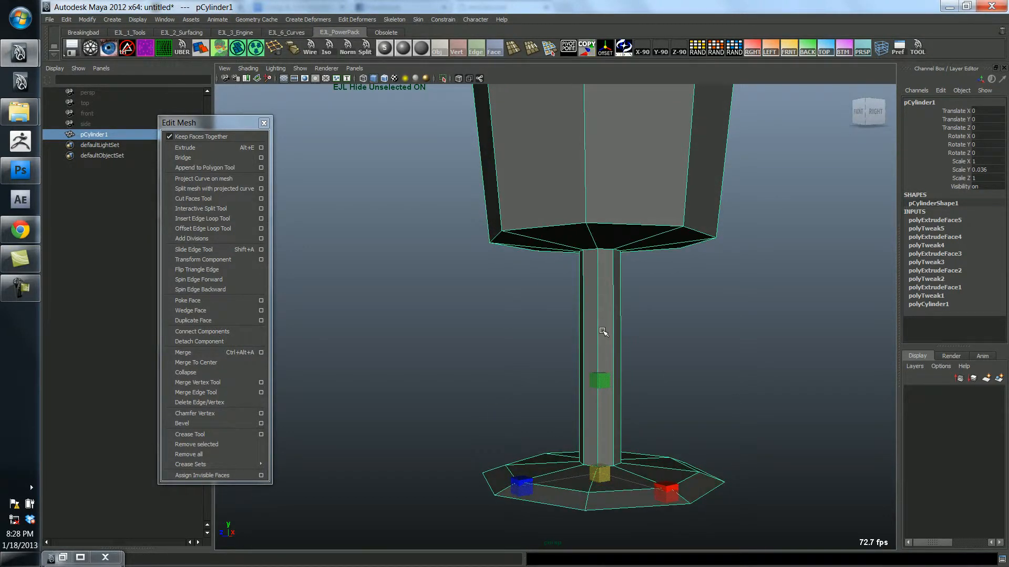
right_click(598, 329)
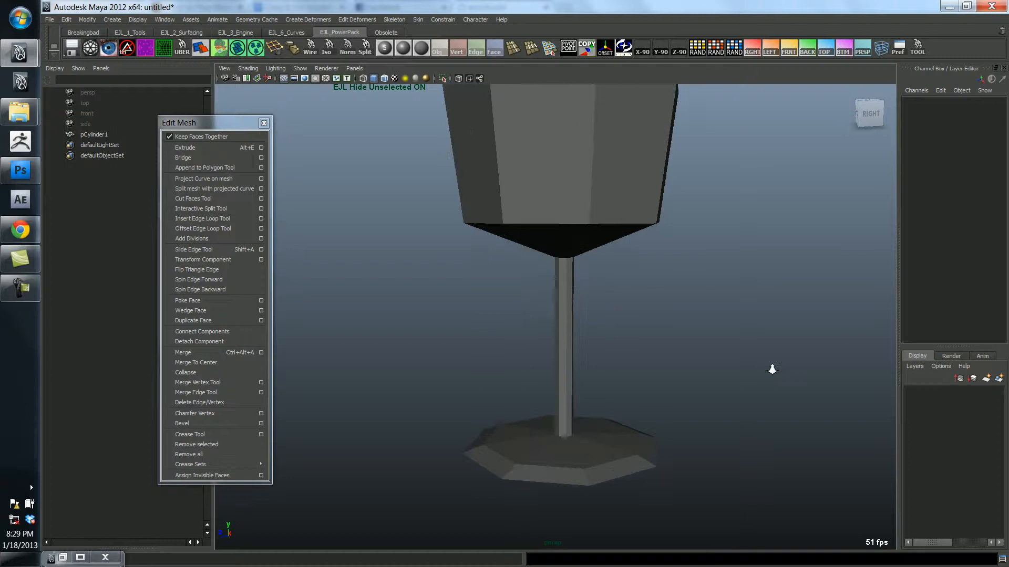
- Move the base's vertices to flatten it into a thinner plate
left_click(560, 451)
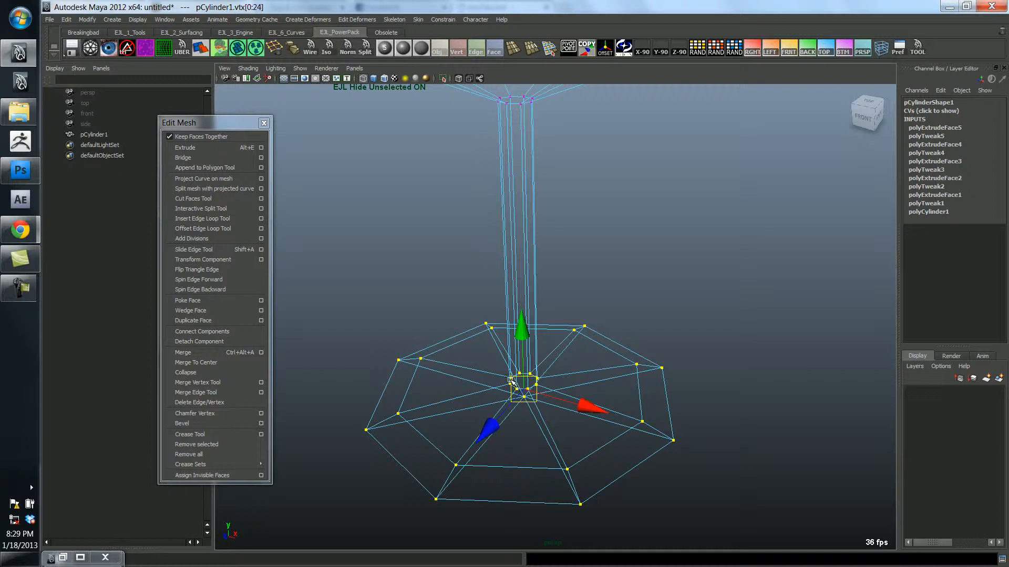
mouse_move(495, 356)
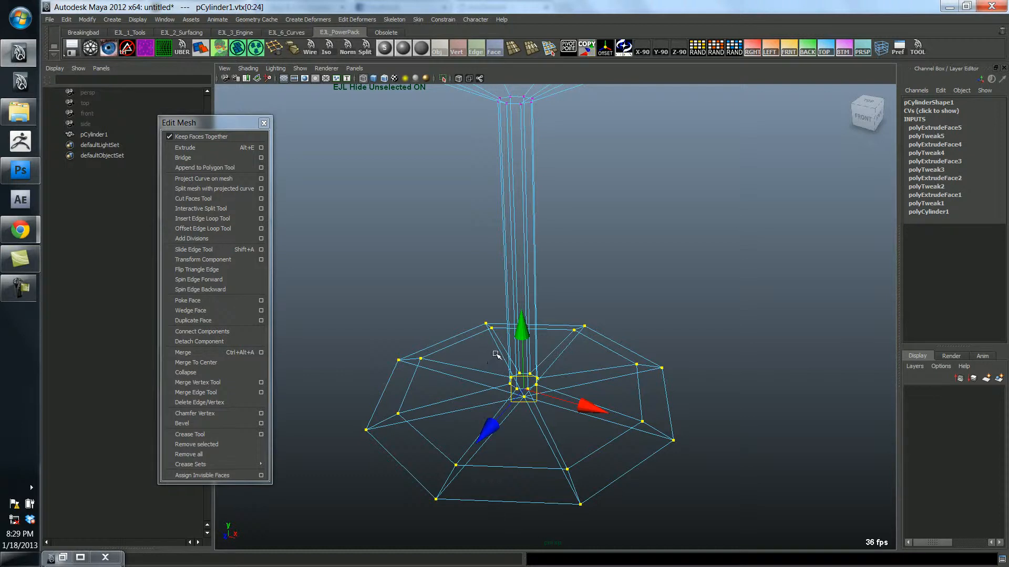
left_click_drag(497, 356, 554, 416)
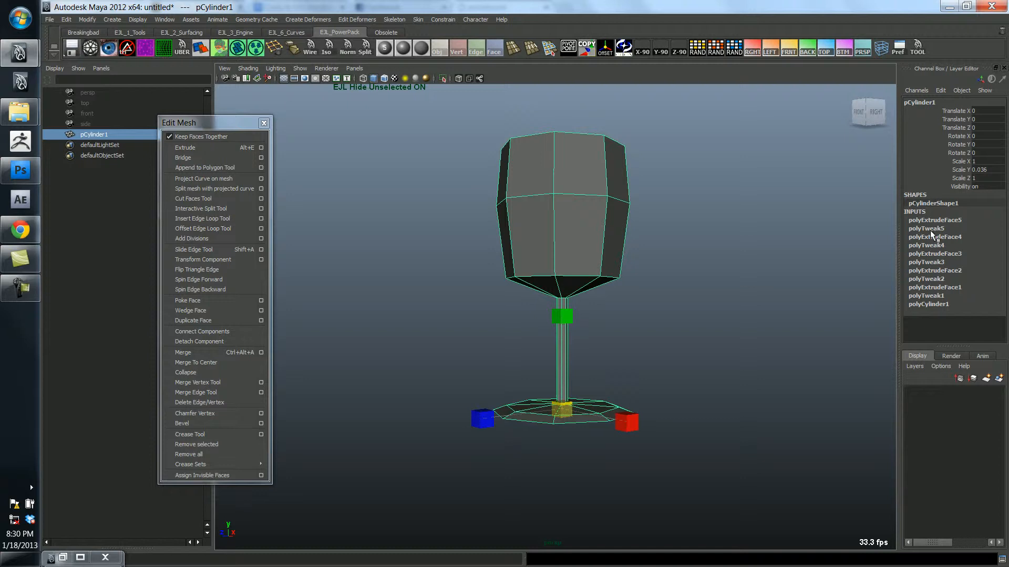
mouse_move(931, 303)
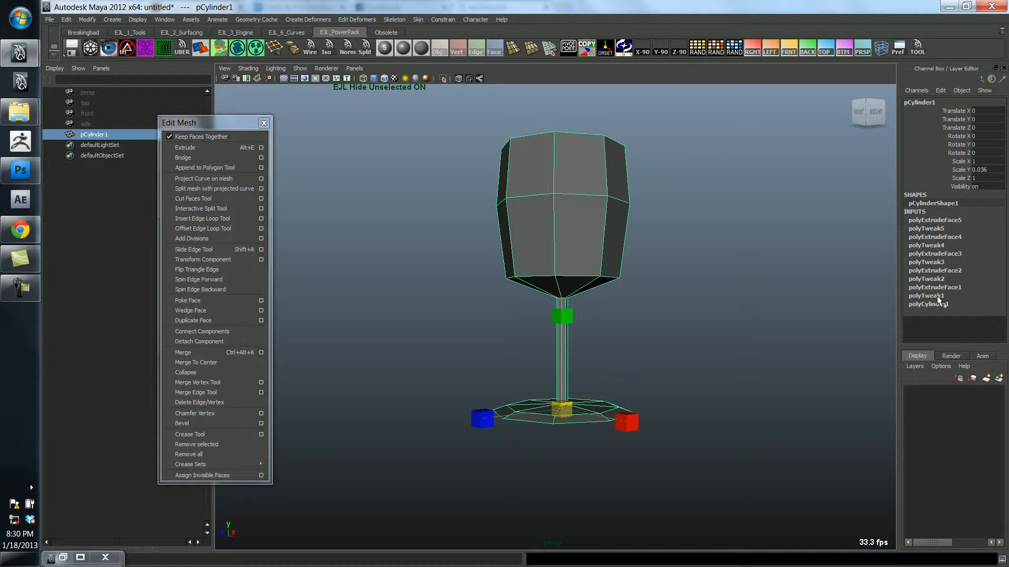
mouse_move(938, 296)
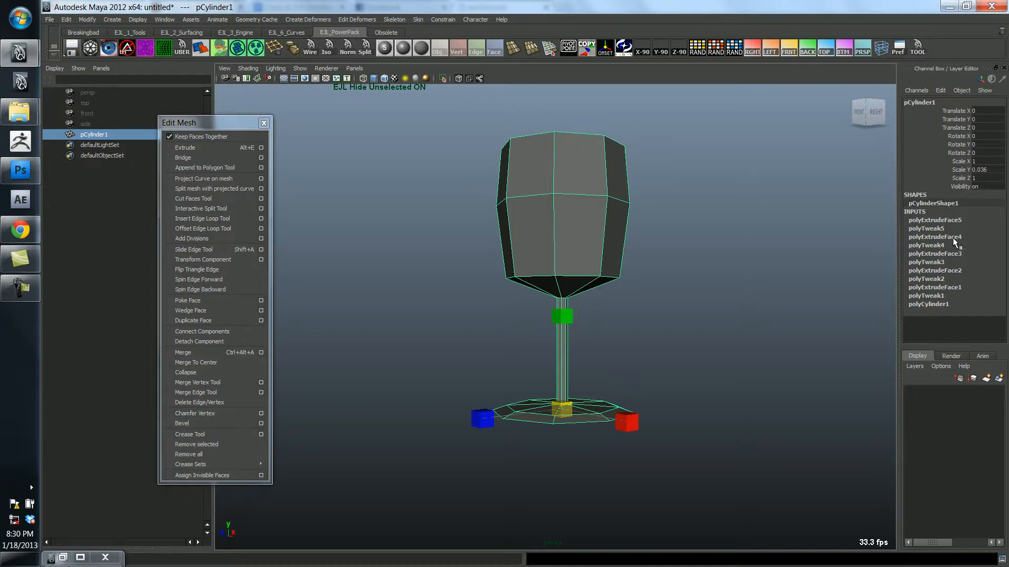
mouse_move(752, 291)
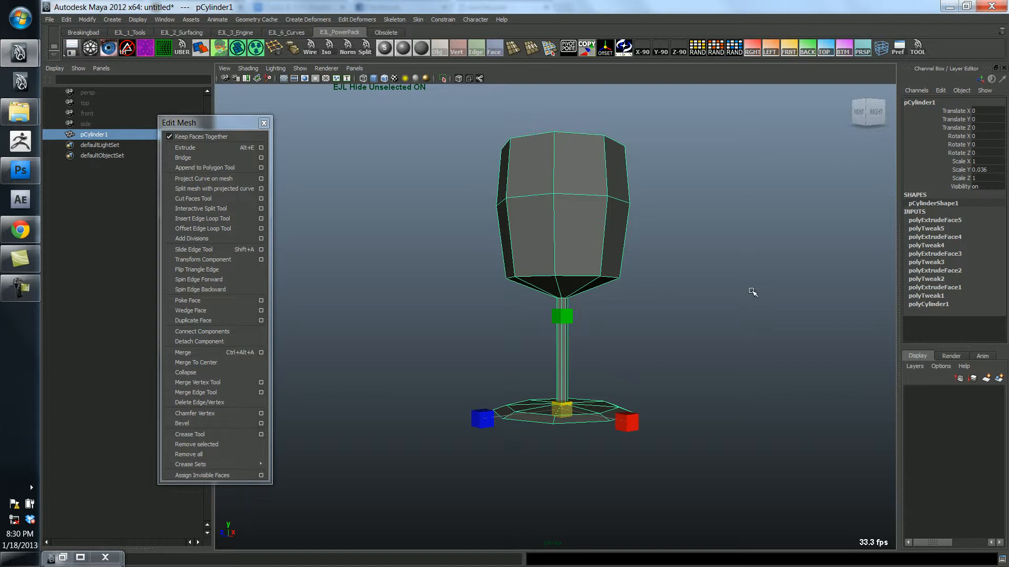
mouse_move(522, 252)
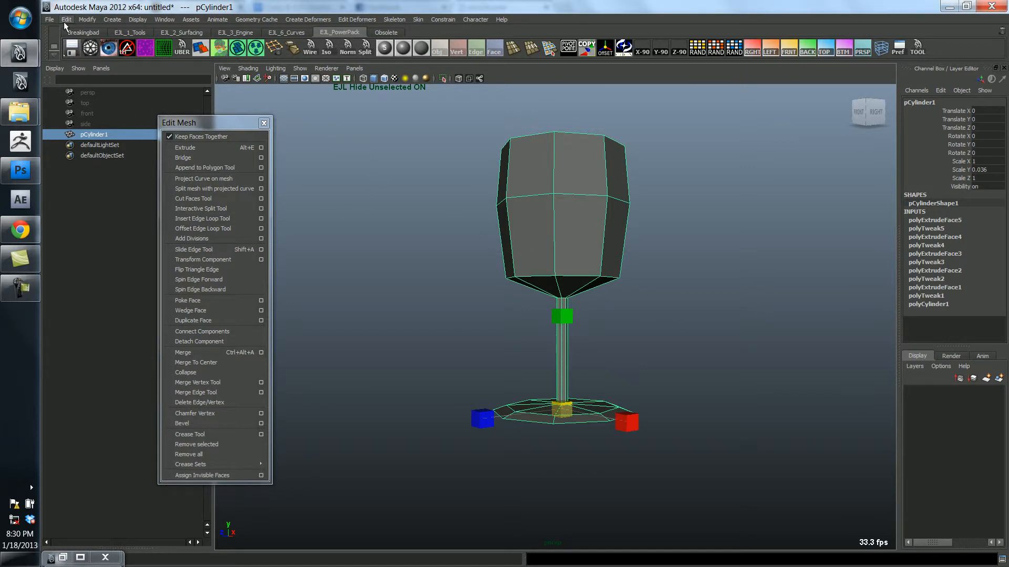
- Delete pCylinder1's construction history via Edit > Delete by Type > History
left_click(65, 19)
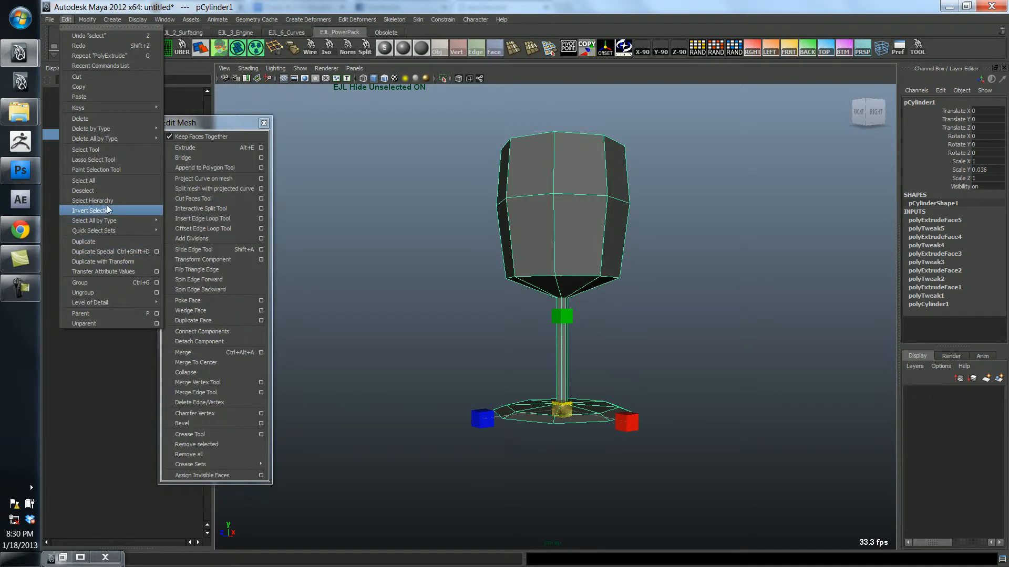
mouse_move(108, 191)
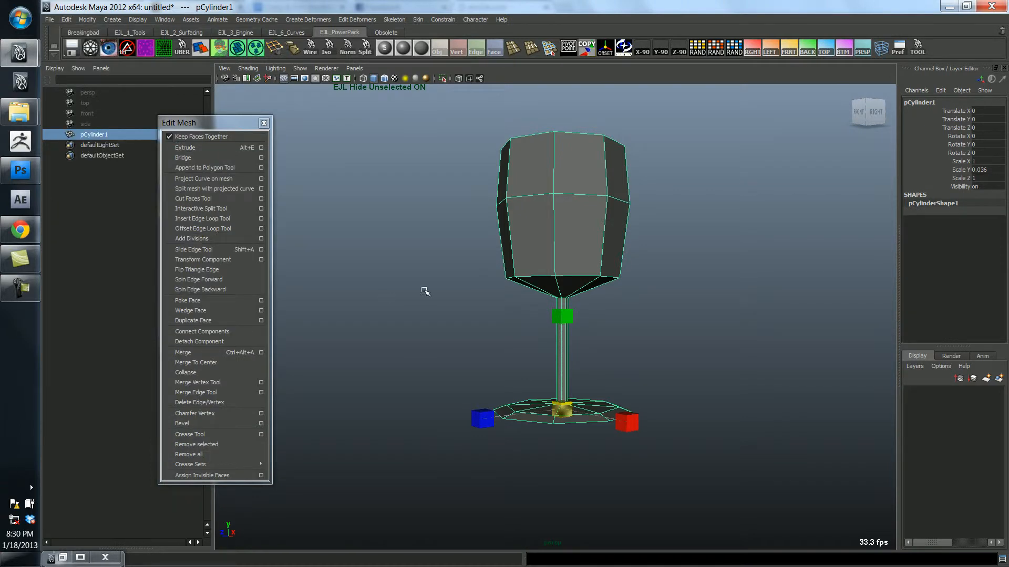
mouse_move(357, 267)
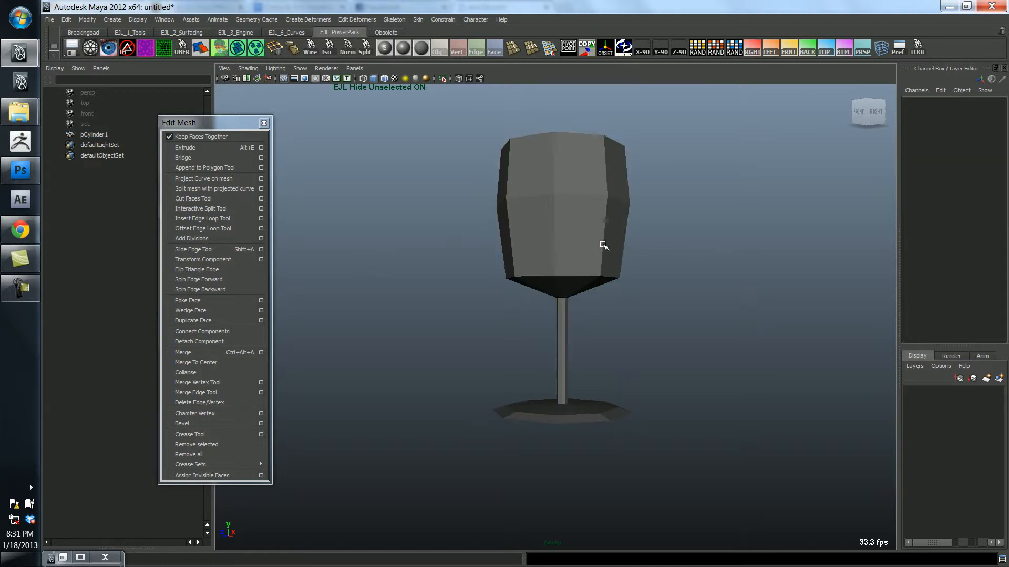
left_click(563, 257)
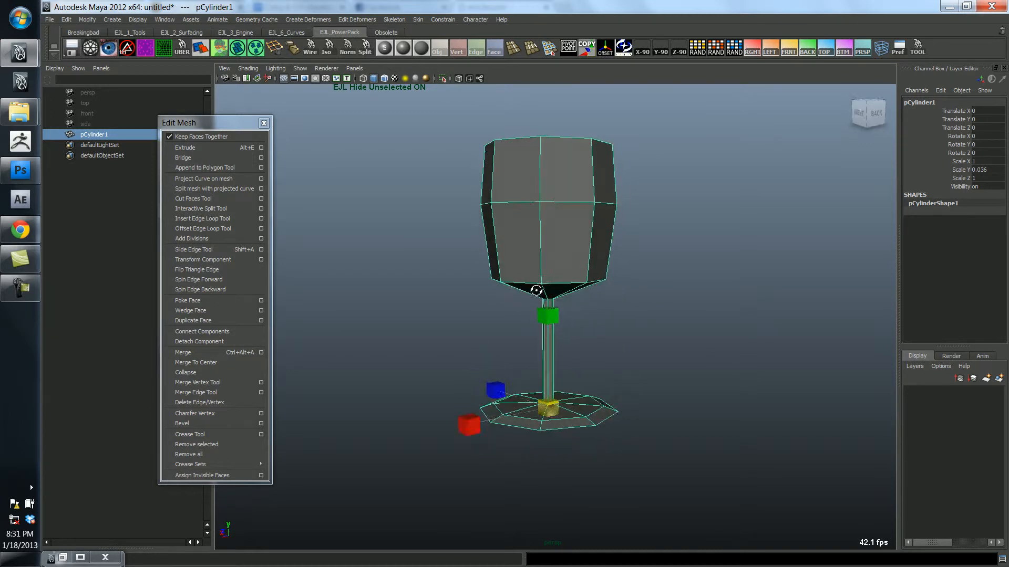
left_click_drag(540, 290, 601, 297)
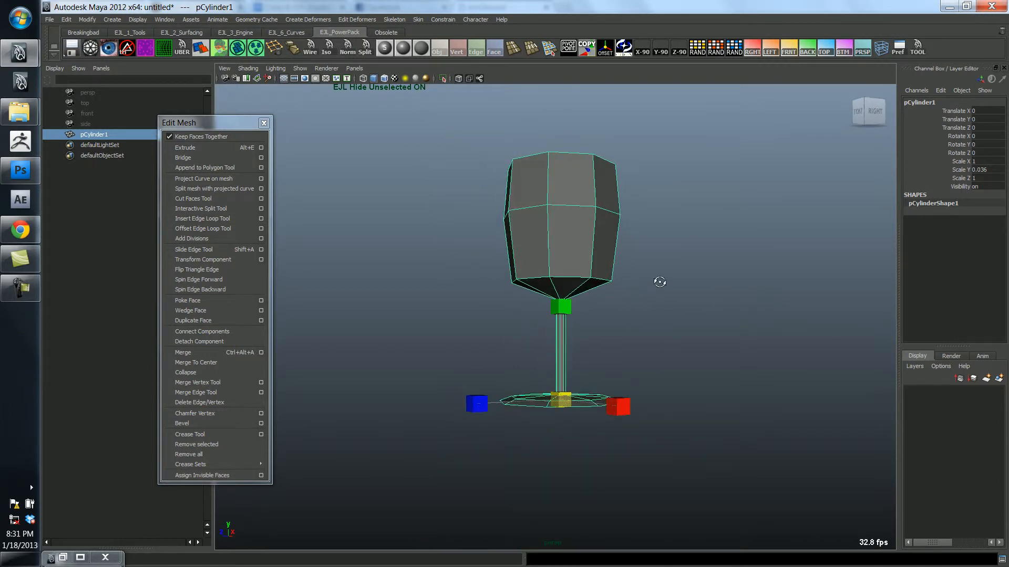
left_click_drag(660, 282, 563, 297)
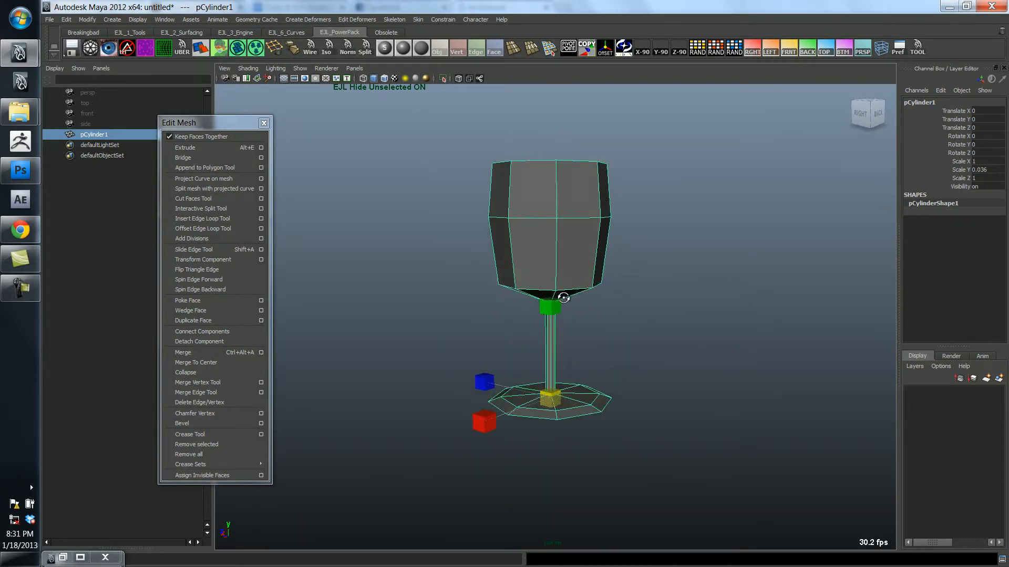